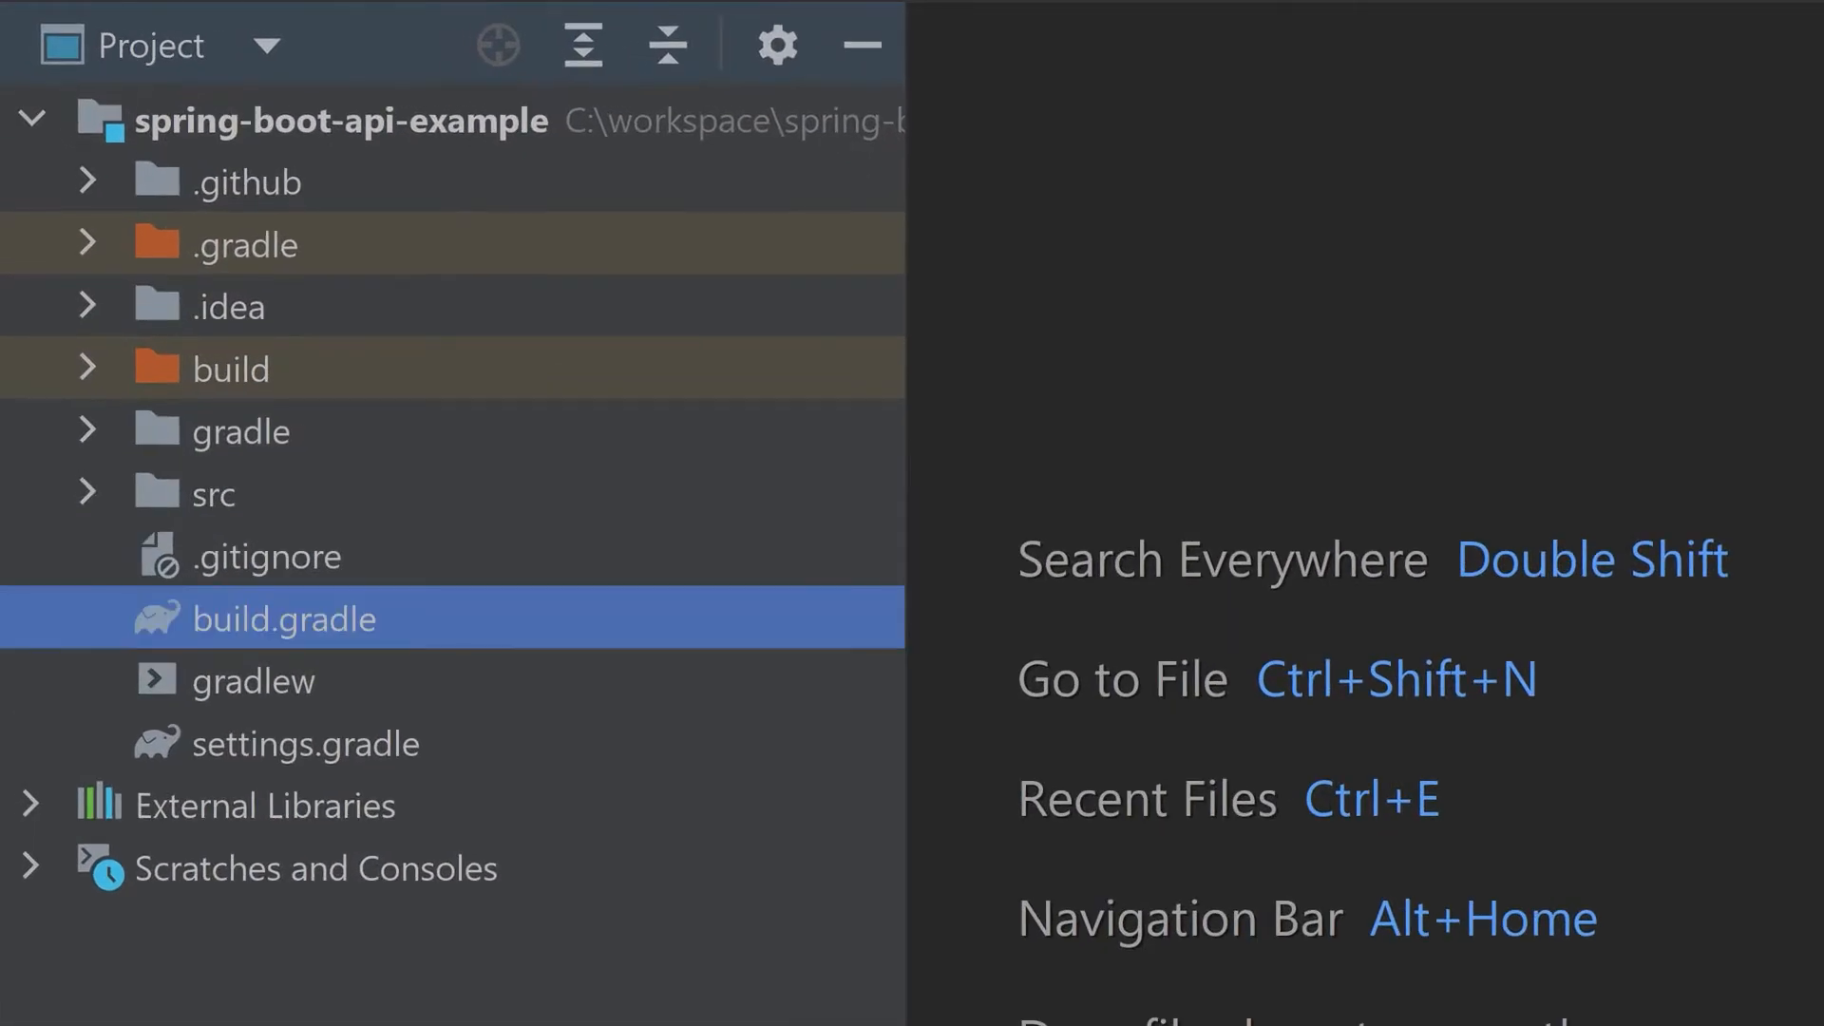
# Open build.gradle from the Project tool window and read its plugins, repositories and dependencies blocks
pyautogui.doubleClick(283, 620)
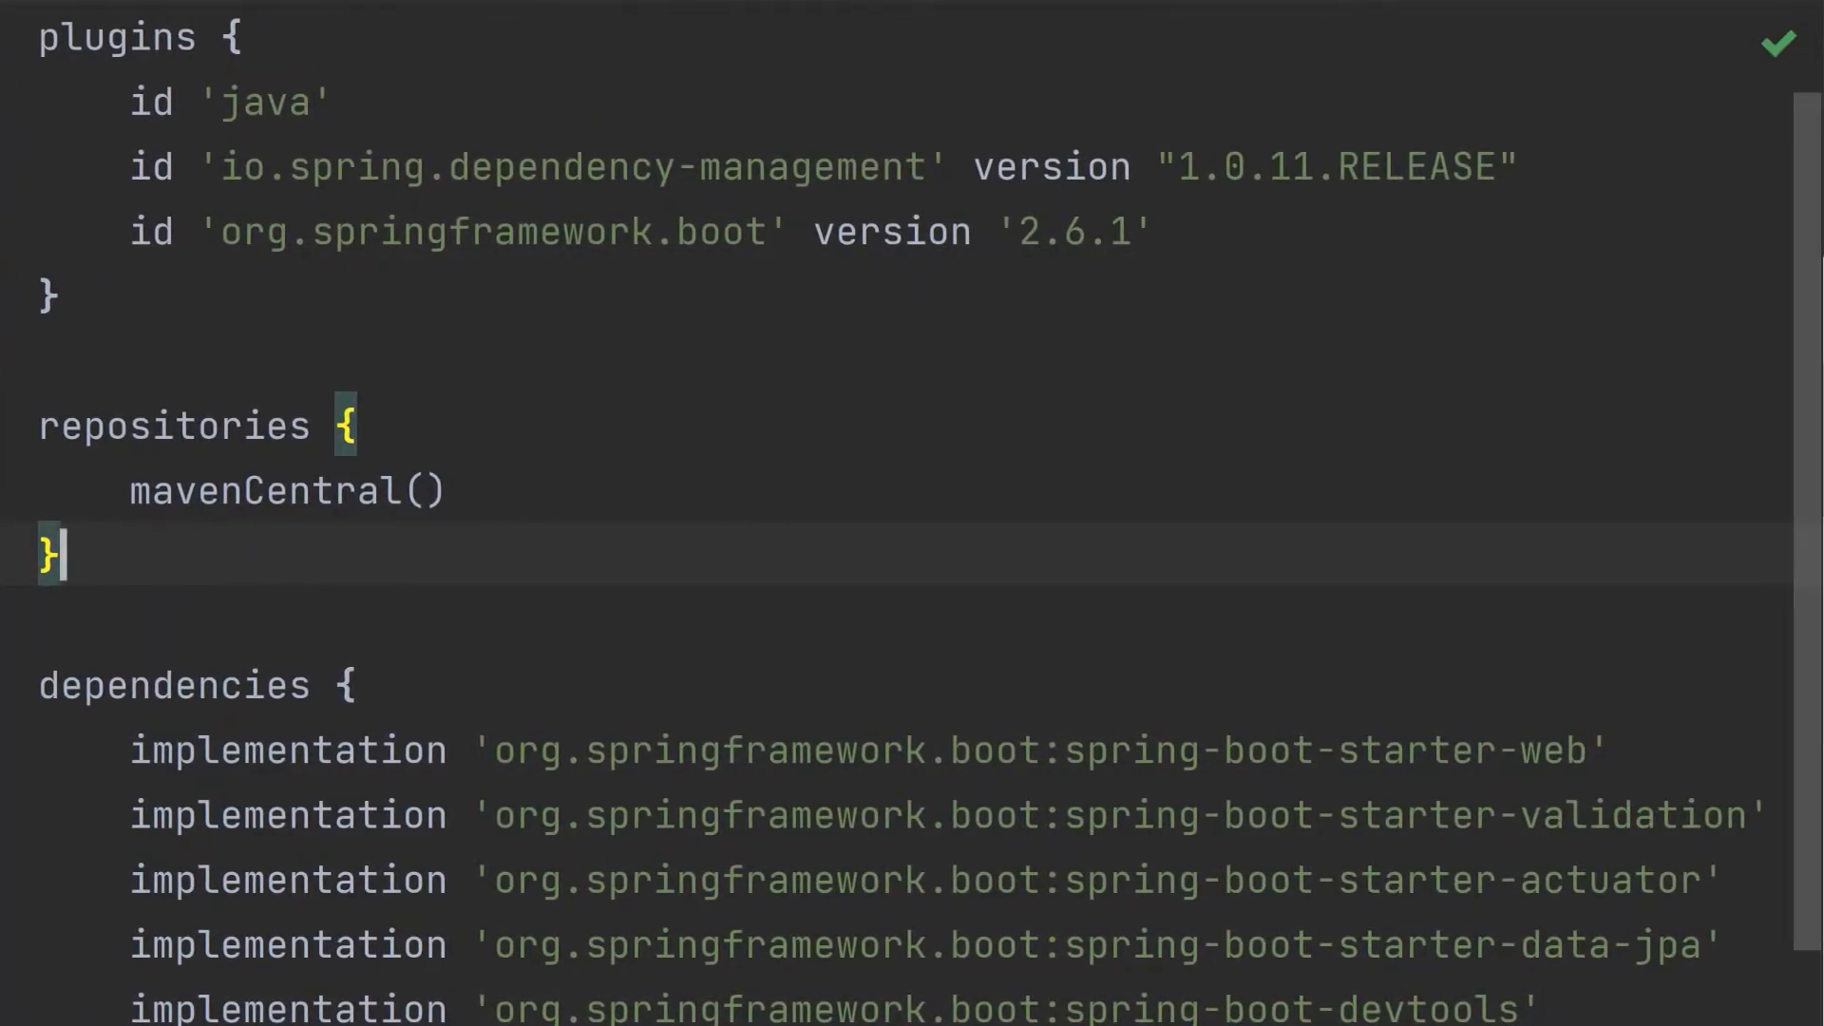
pyautogui.scroll(-3)
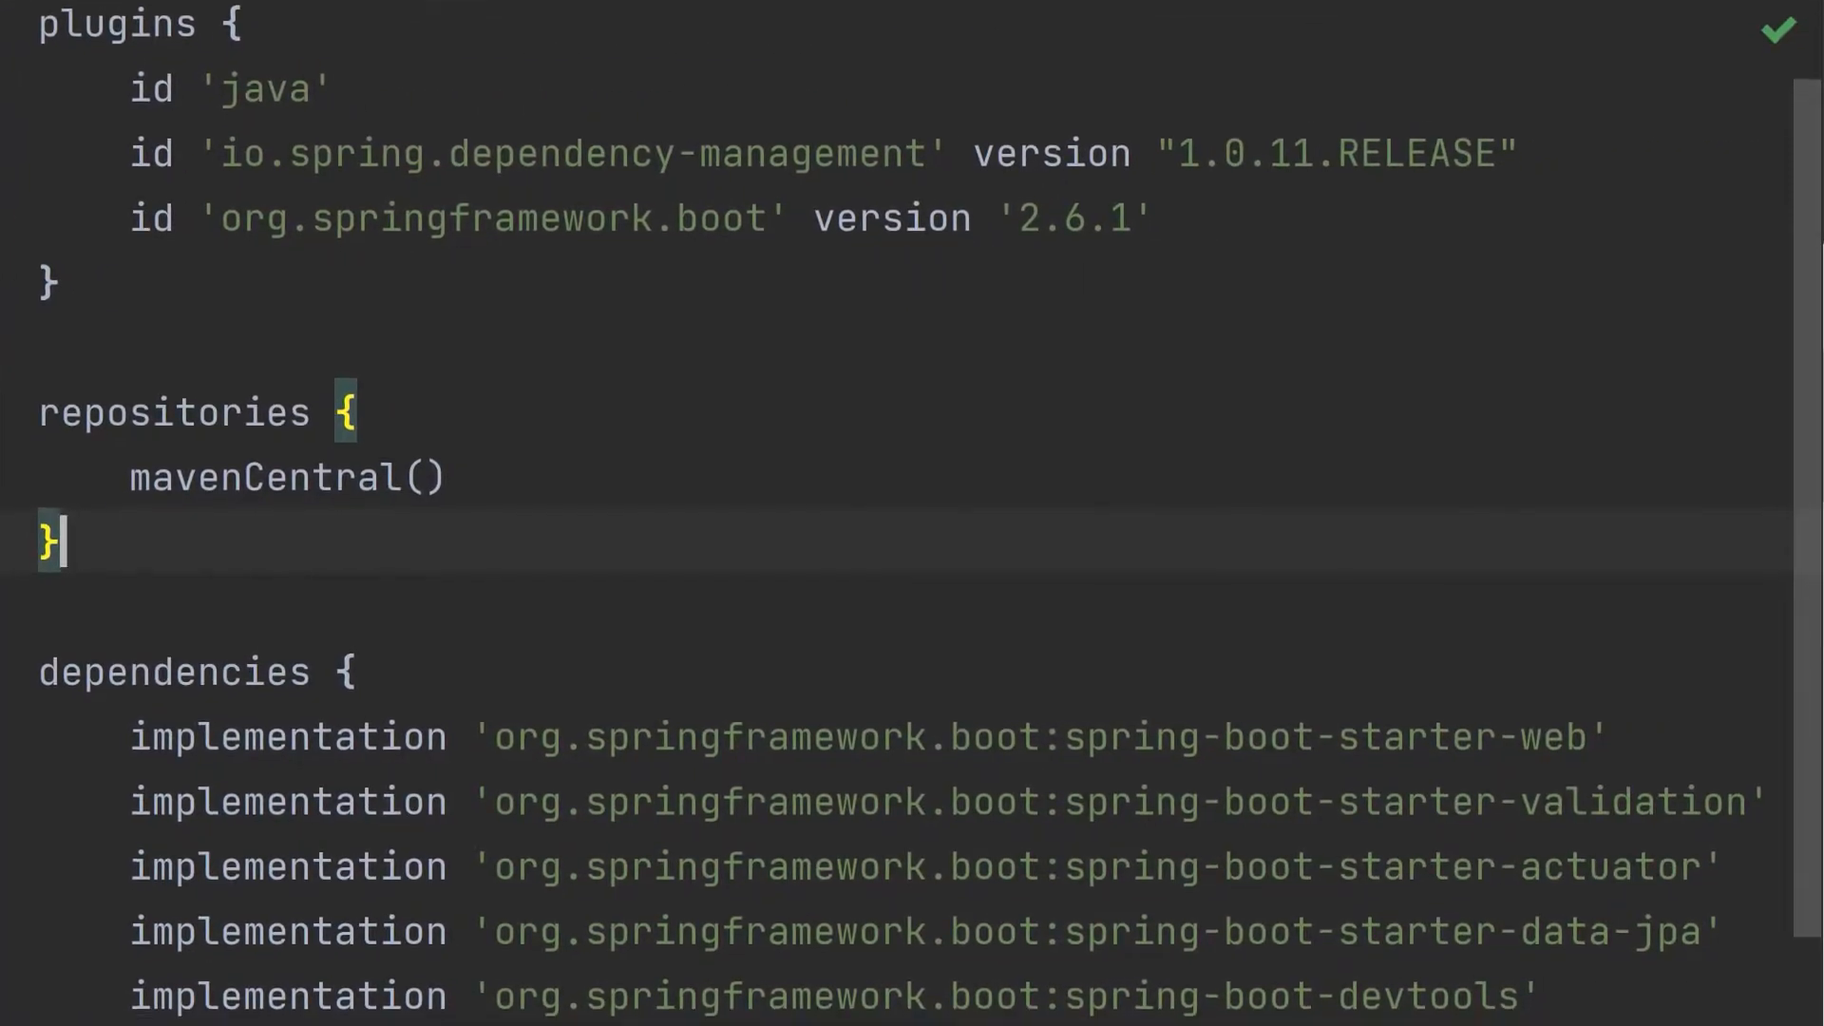
pyautogui.scroll(-3)
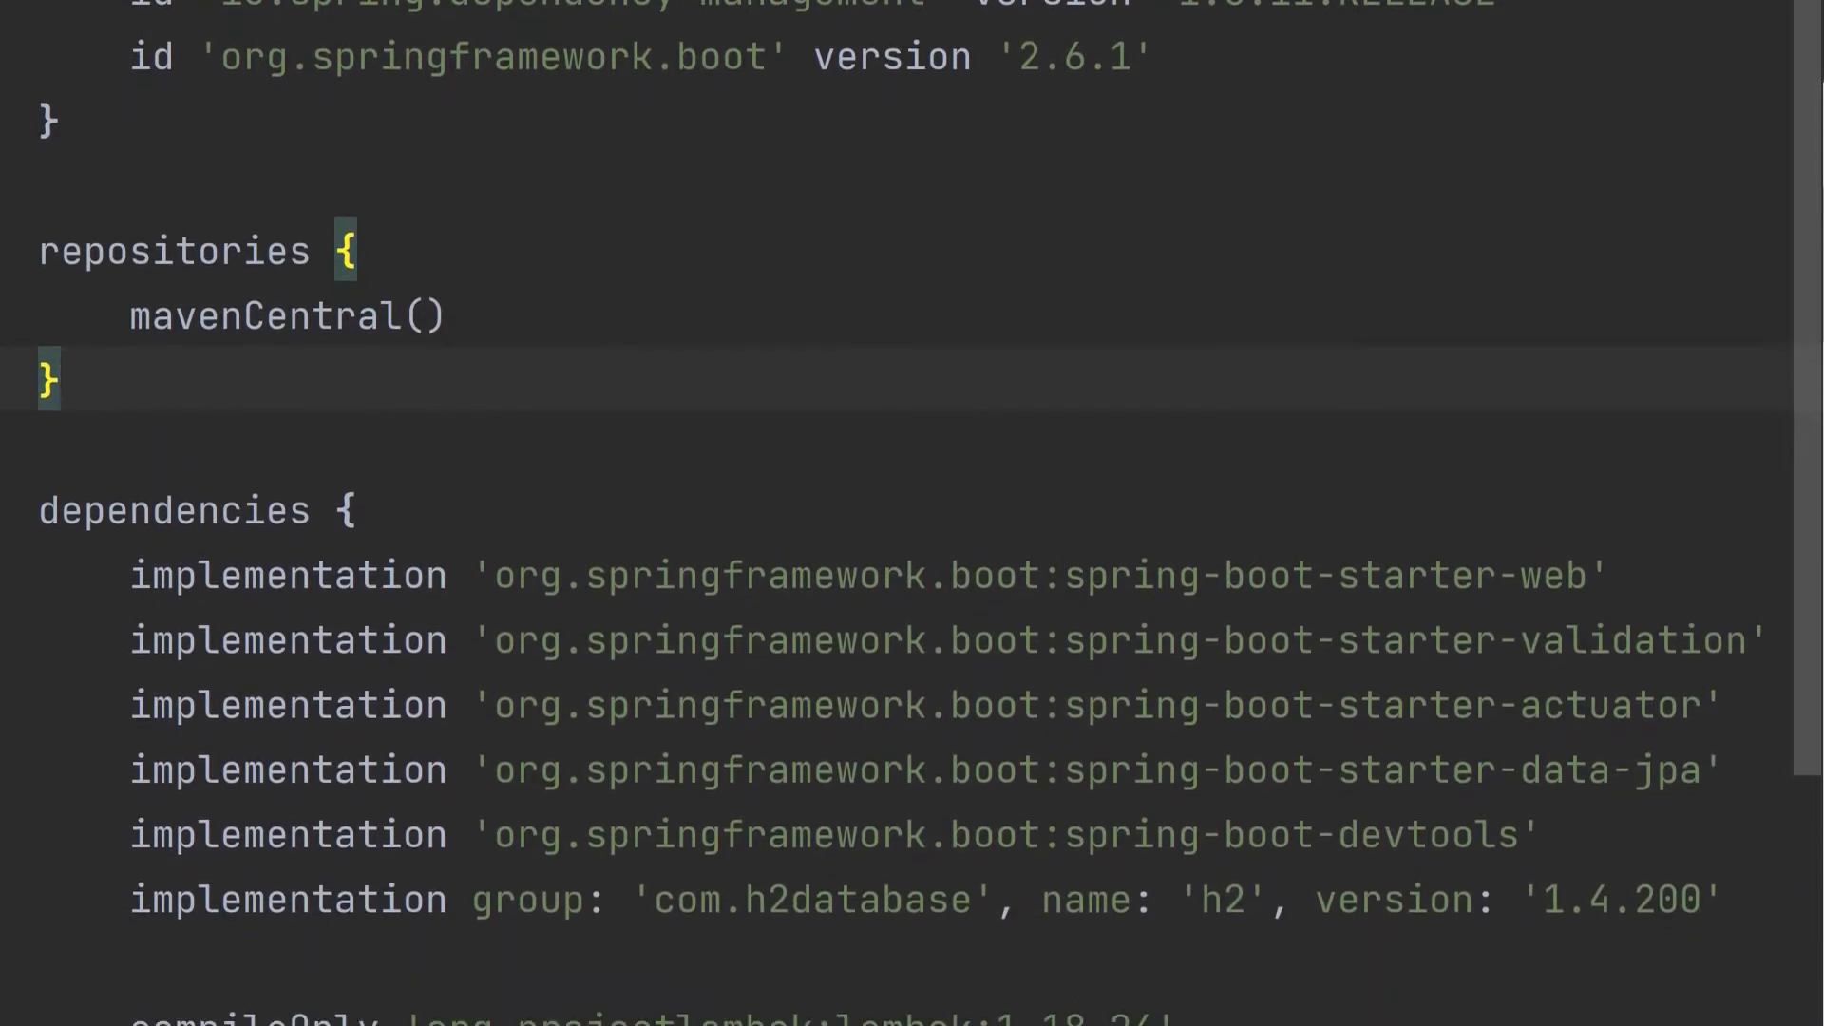
pyautogui.scroll(-3)
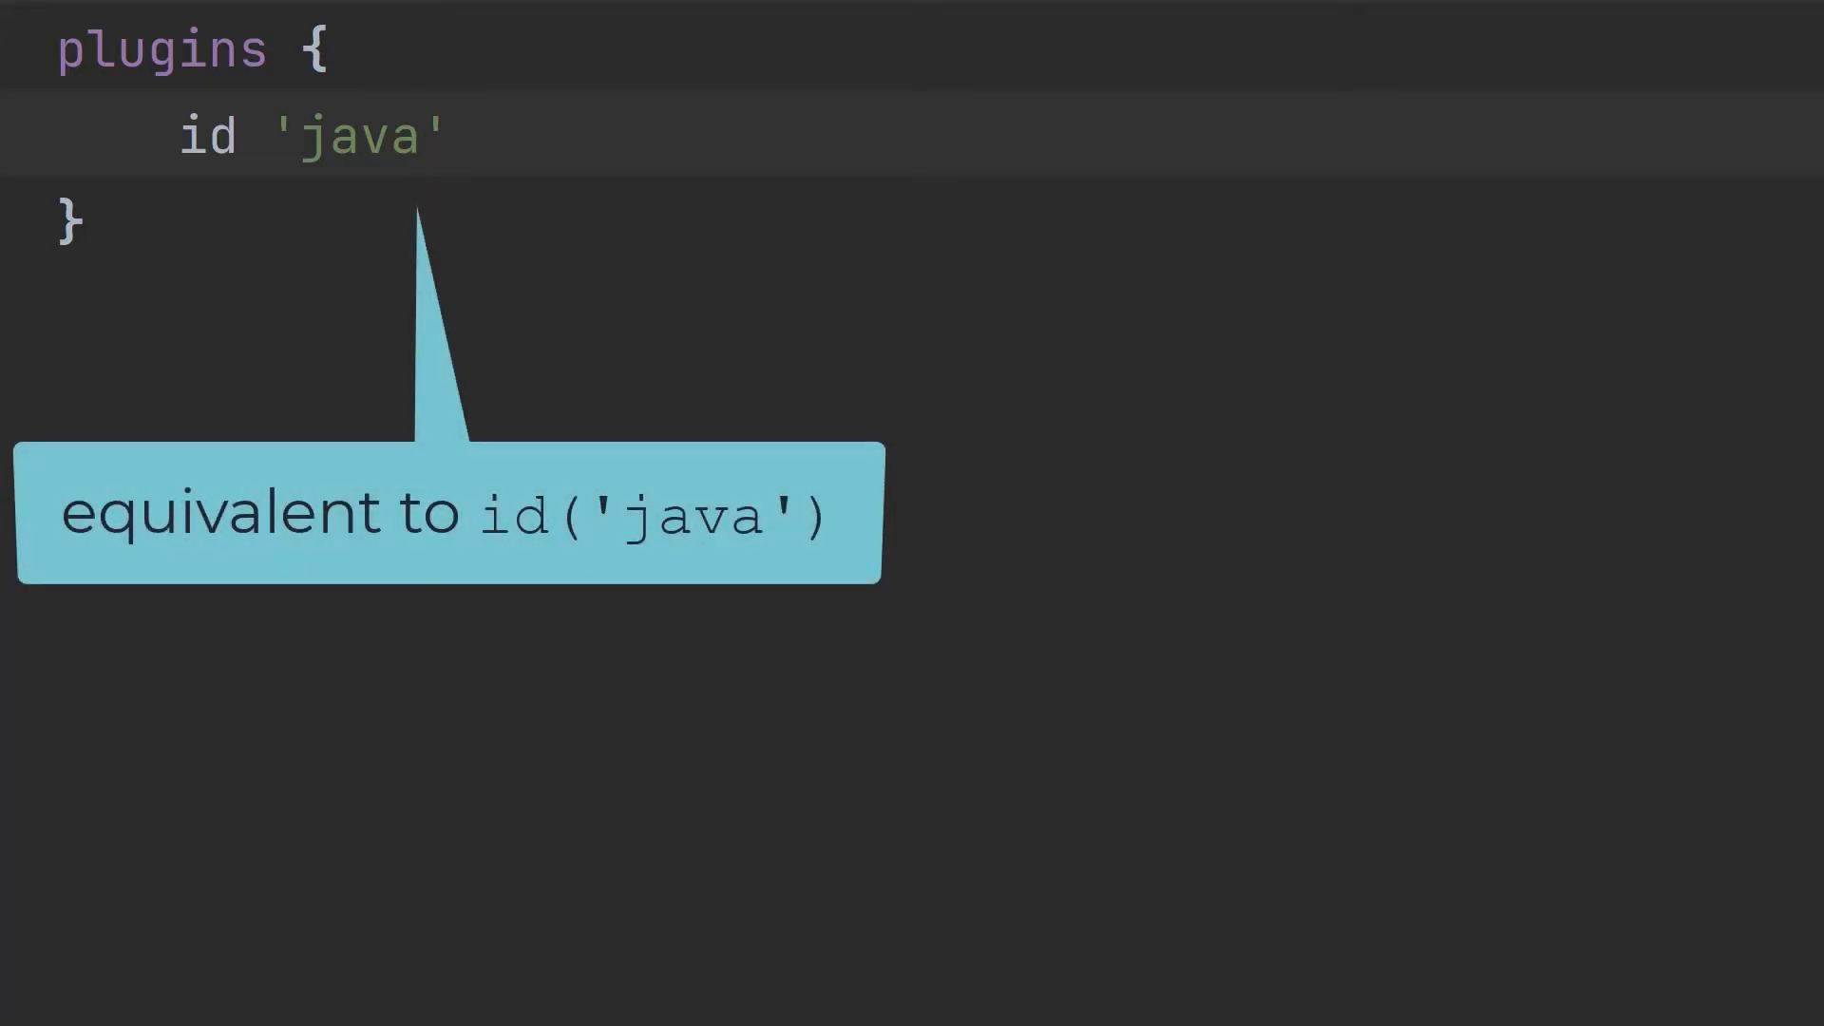
pyautogui.moveTo(244, 148)
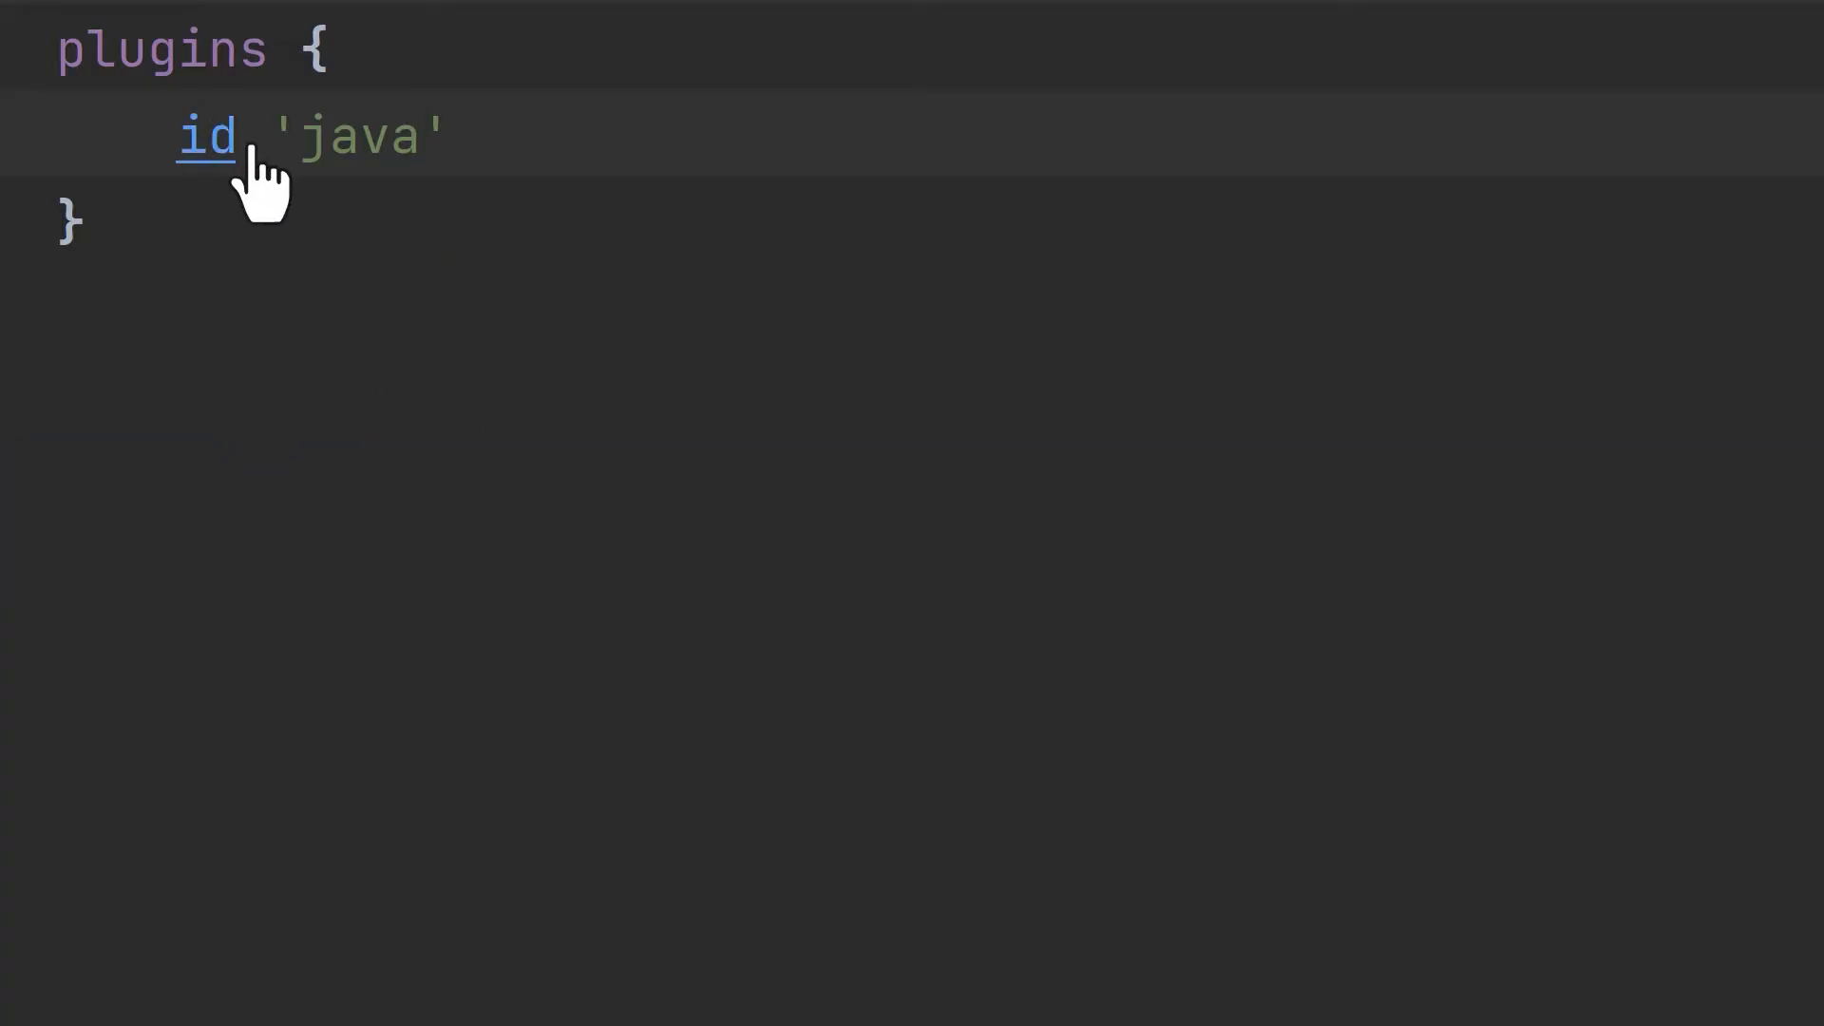
# Navigate from id 'java' in the plugins block to the declaration of id
pyautogui.click(207, 137)
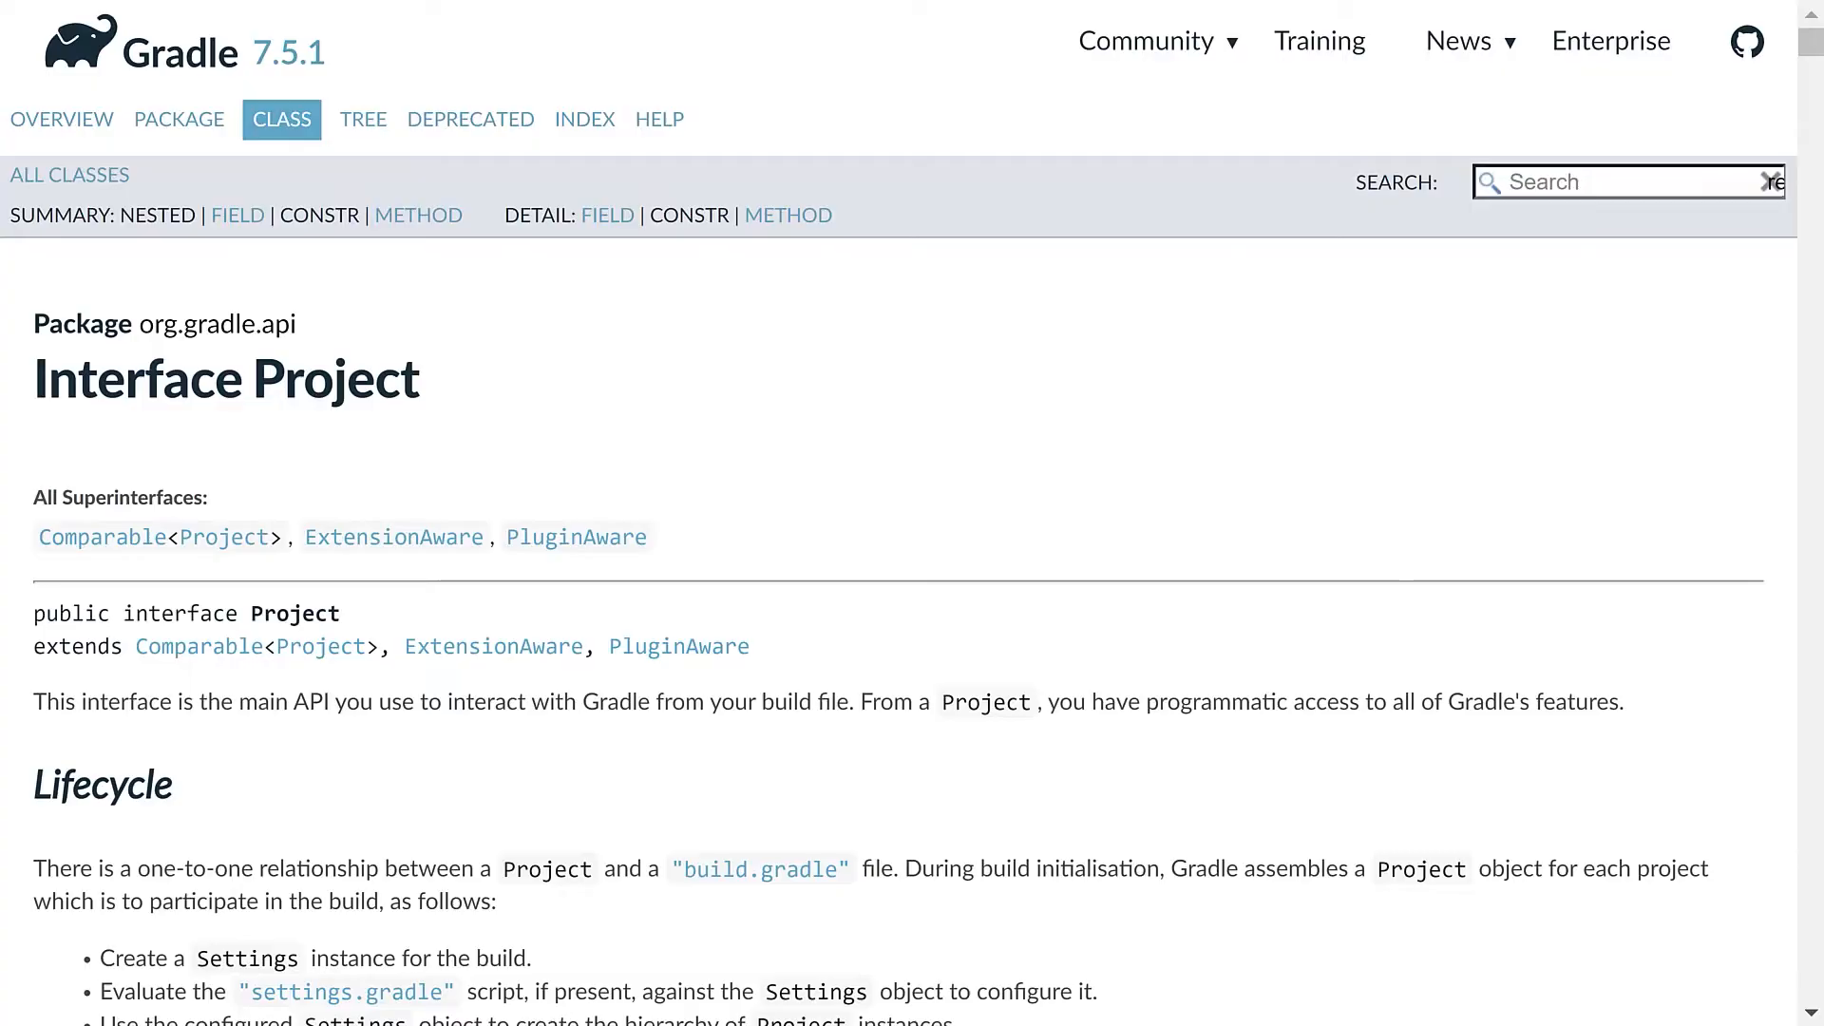
# Scroll the Project interface Javadoc down through its Method Summary to getRepositories()
pyautogui.scroll(-3)
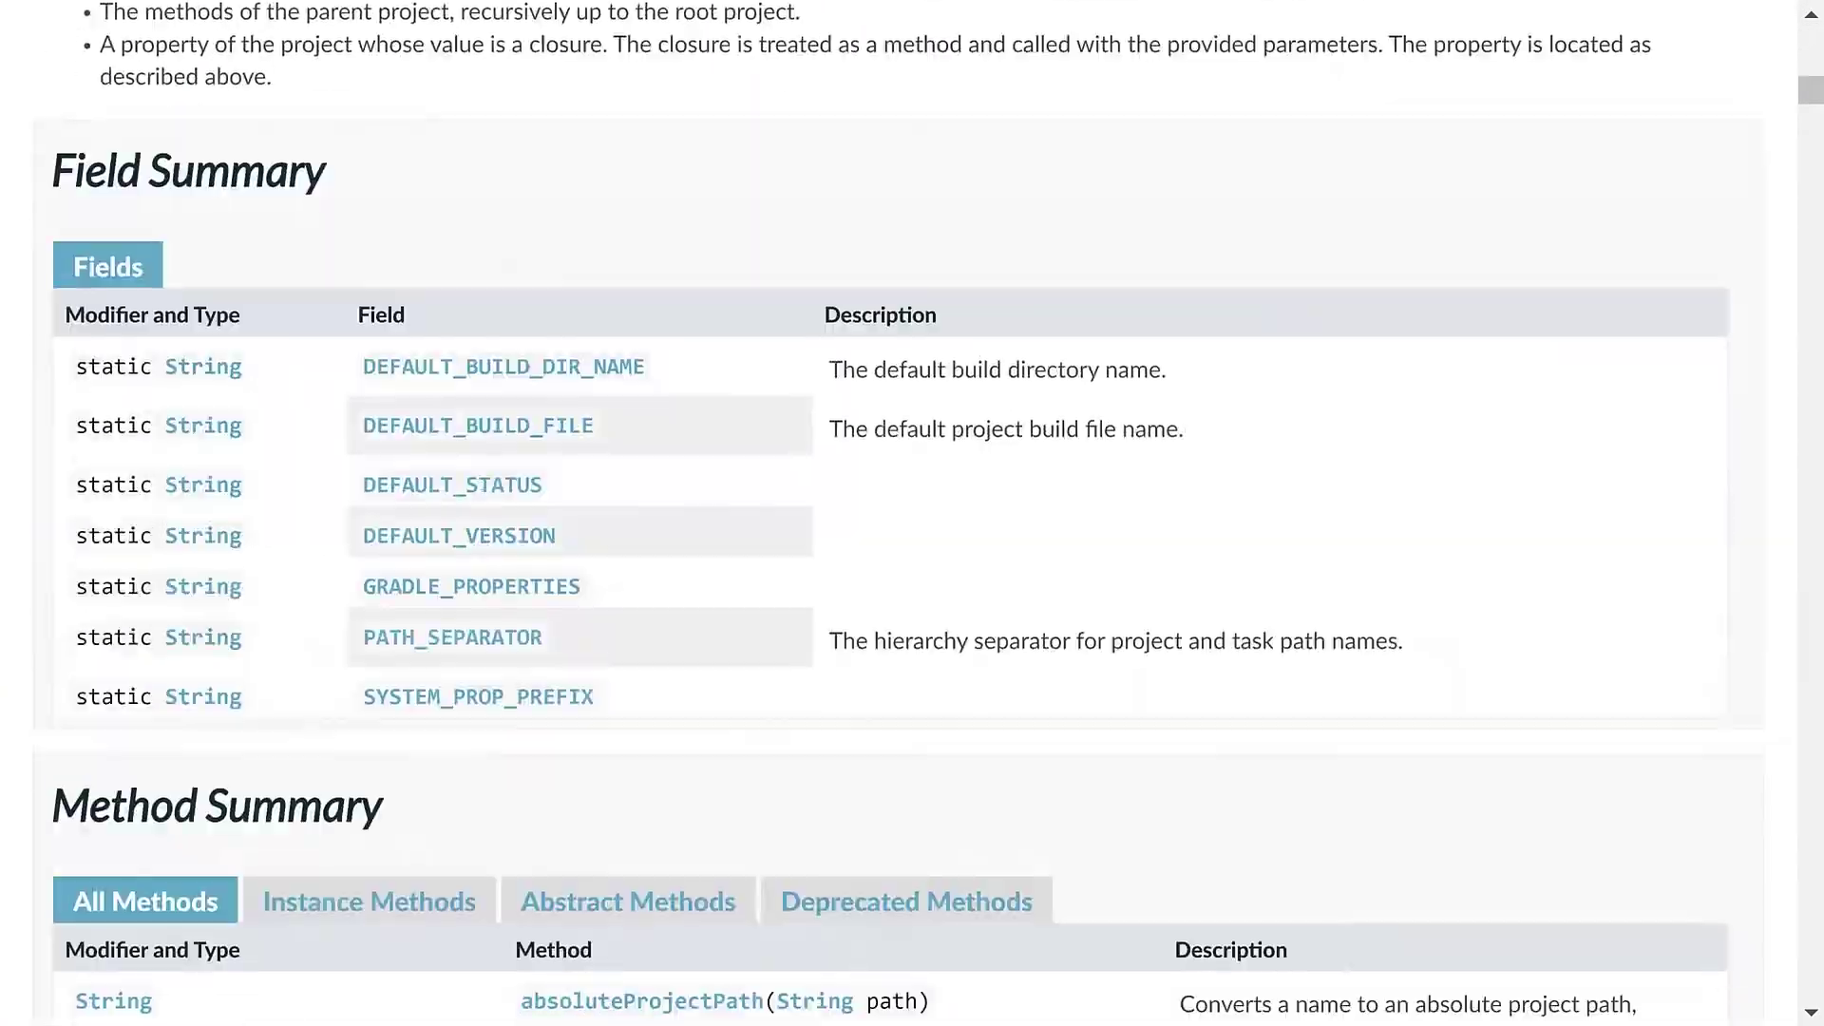
pyautogui.scroll(-3)
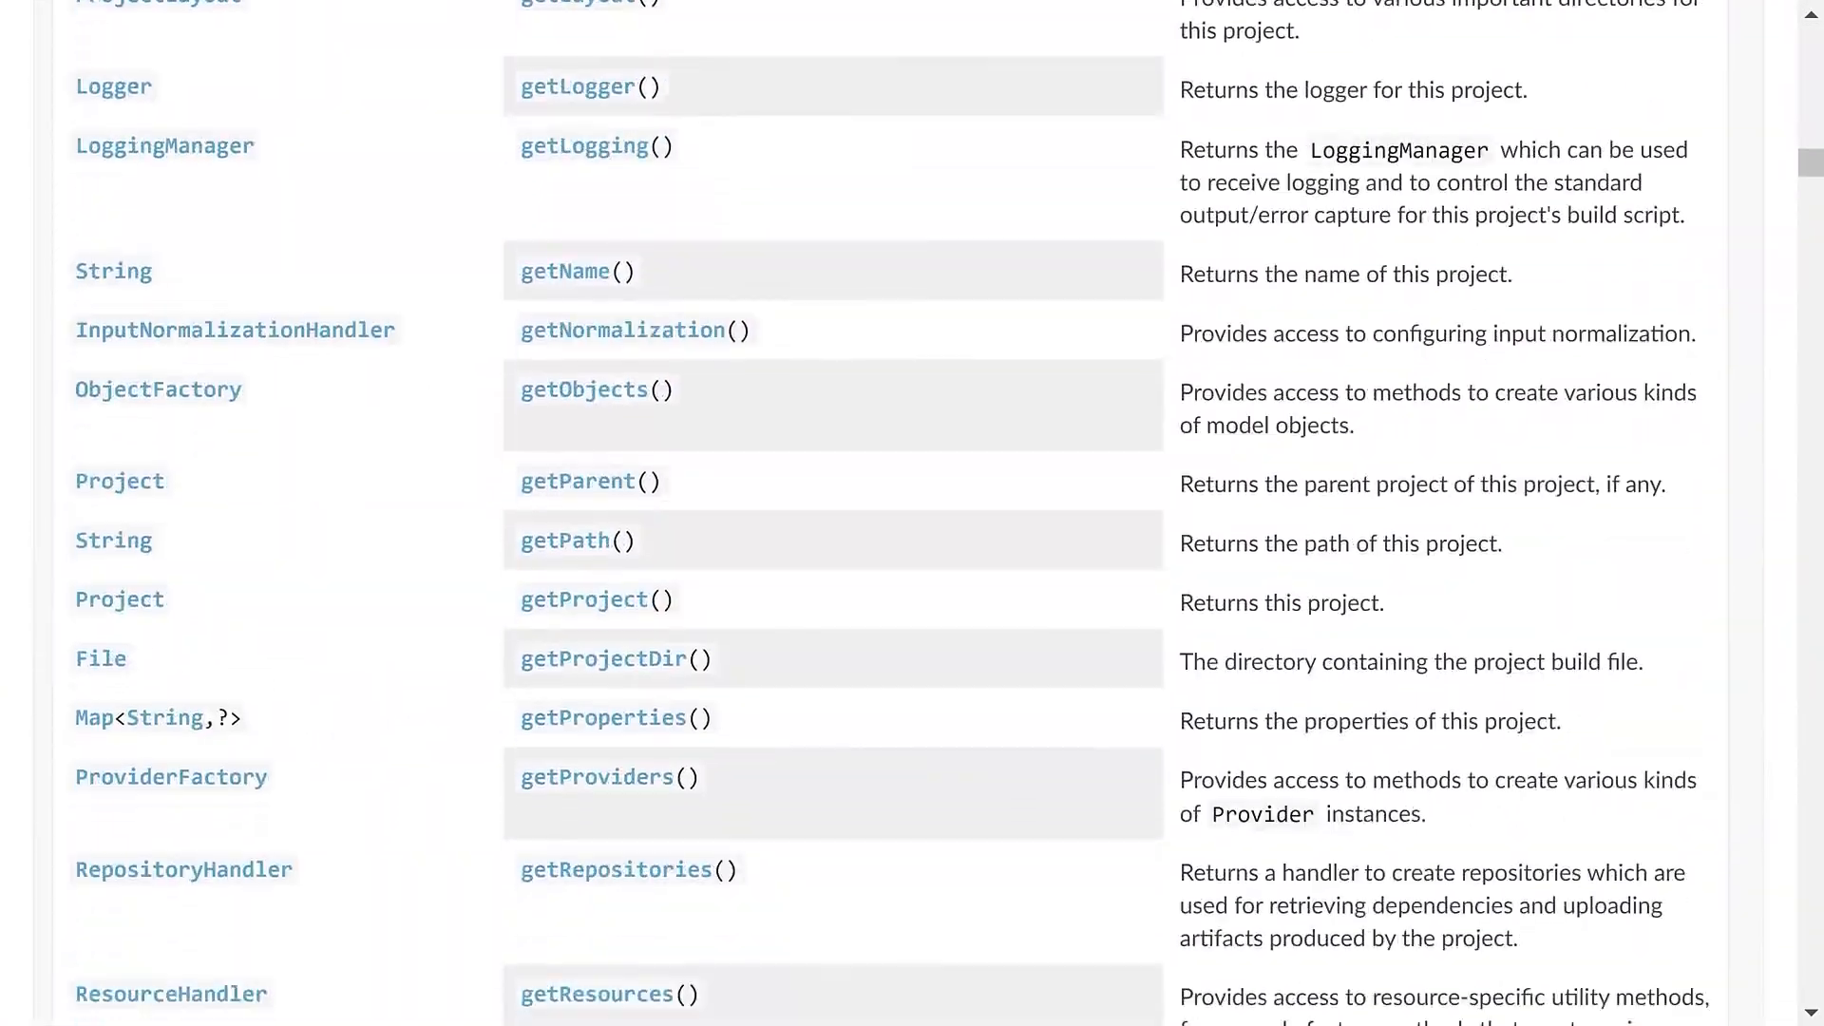
pyautogui.scroll(-3)
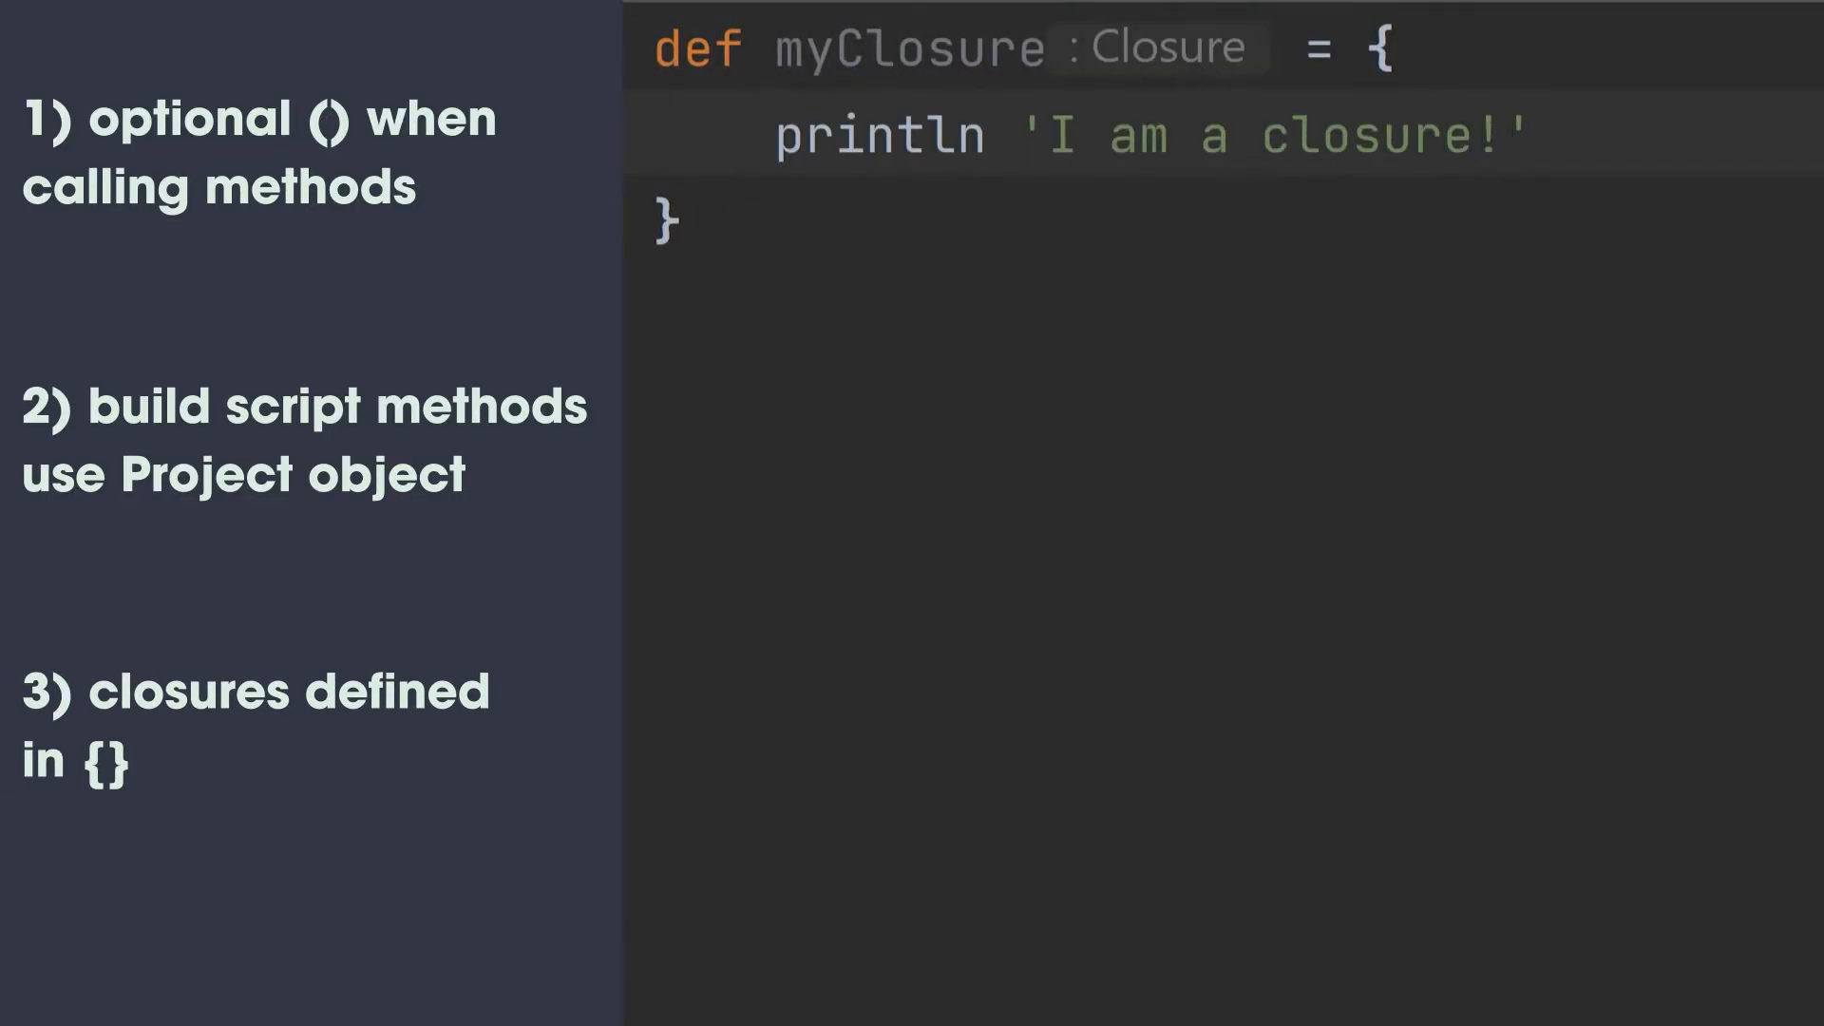
# Add the call myClosure() below the closure that prints 'I am a closure!'
pyautogui.write('myClosure()')
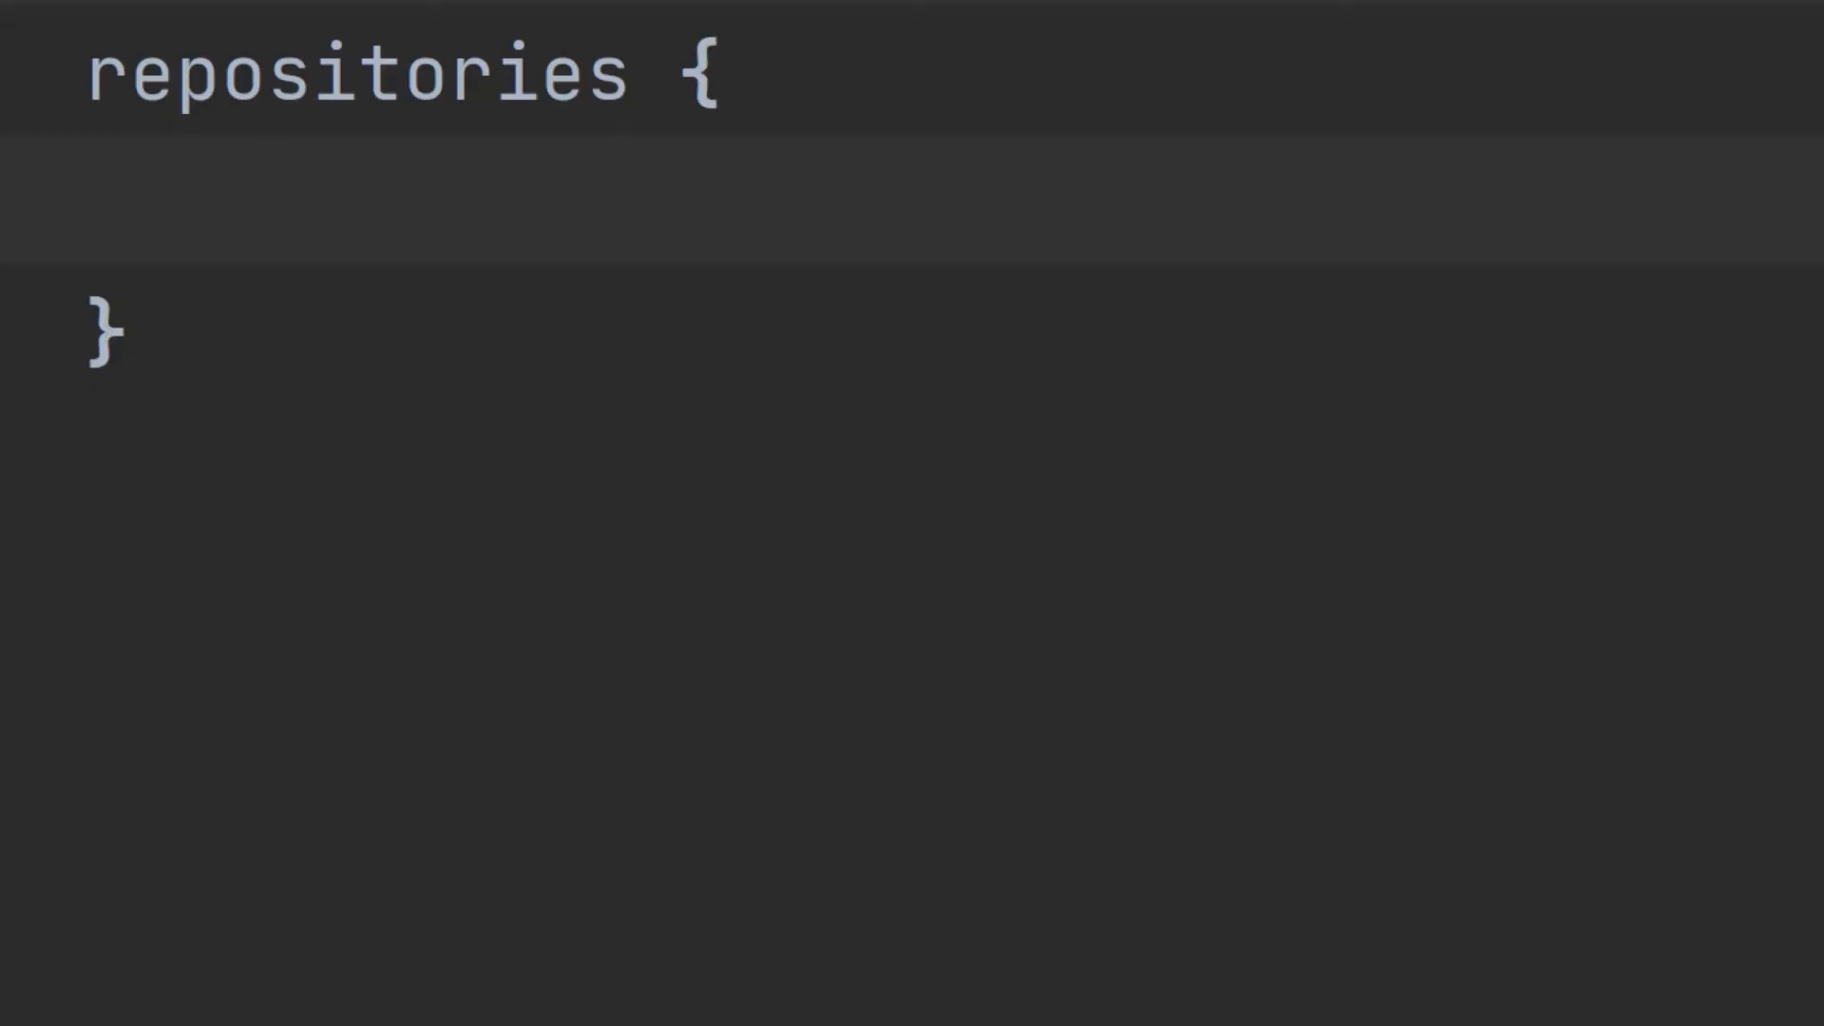
# Write mavenCentral() inside the empty repositories block
pyautogui.write('m')
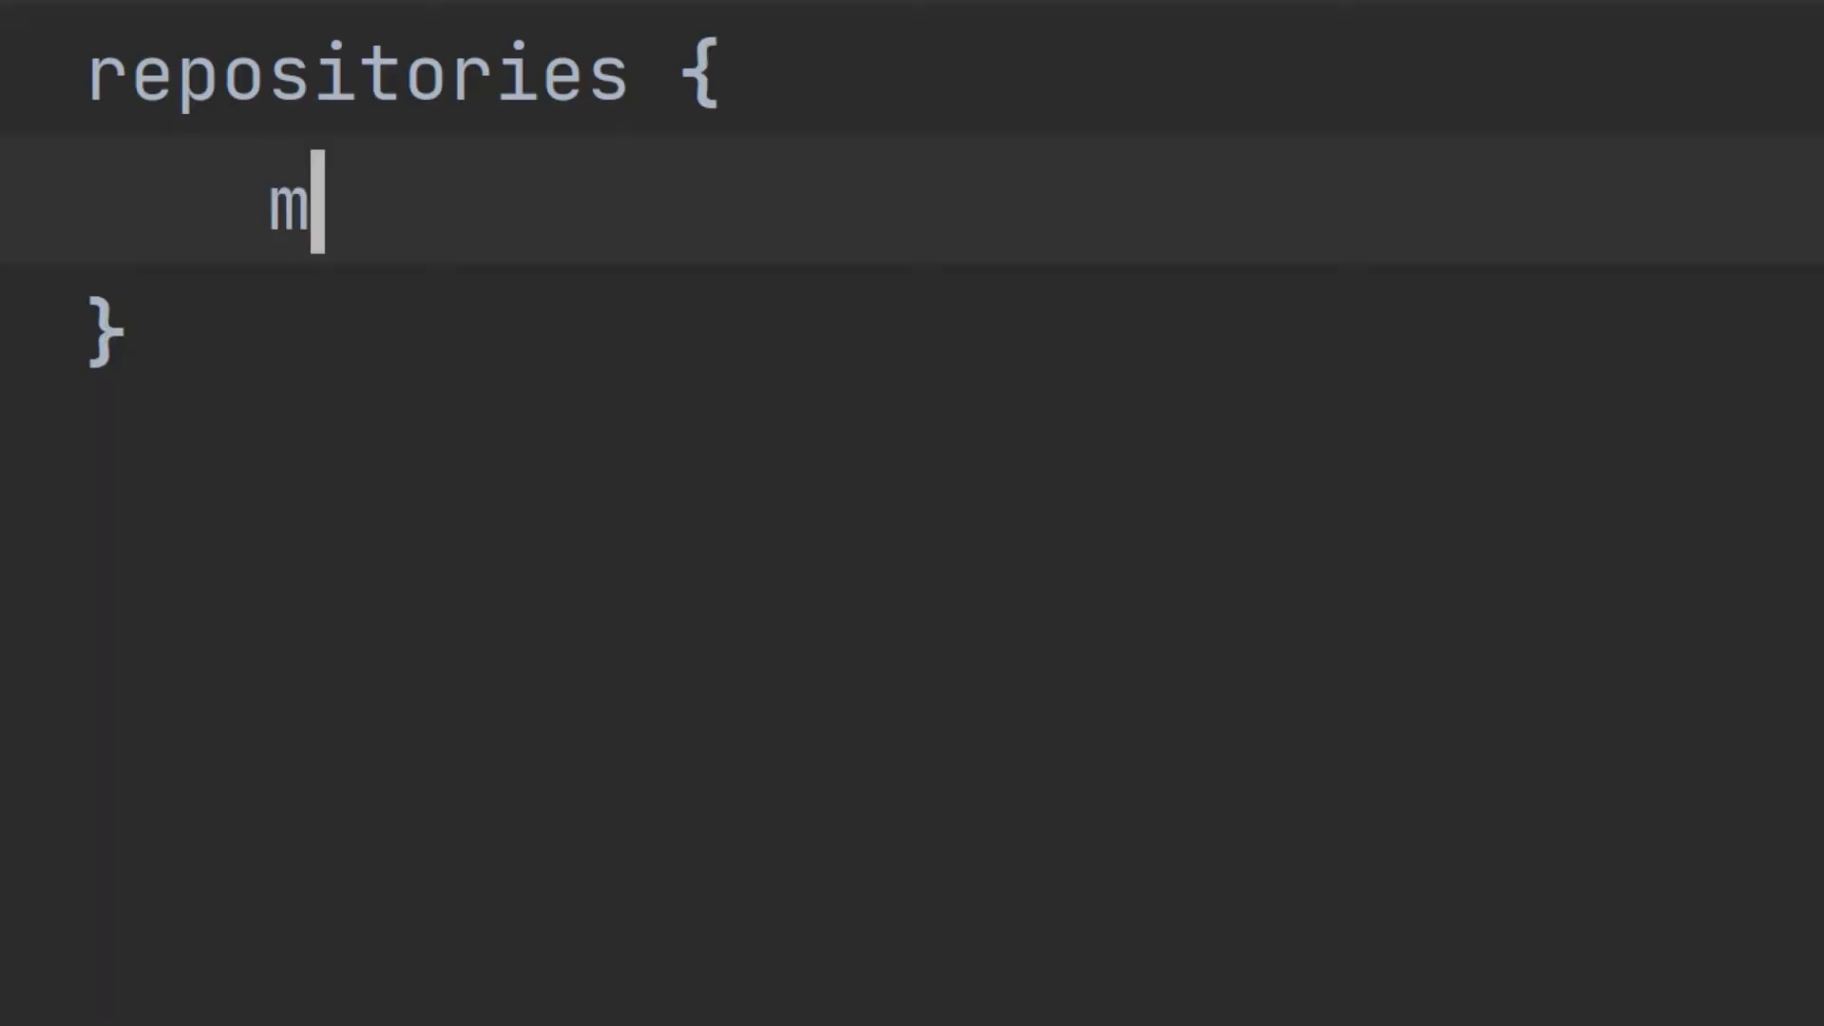
pyautogui.write('avenCentral')
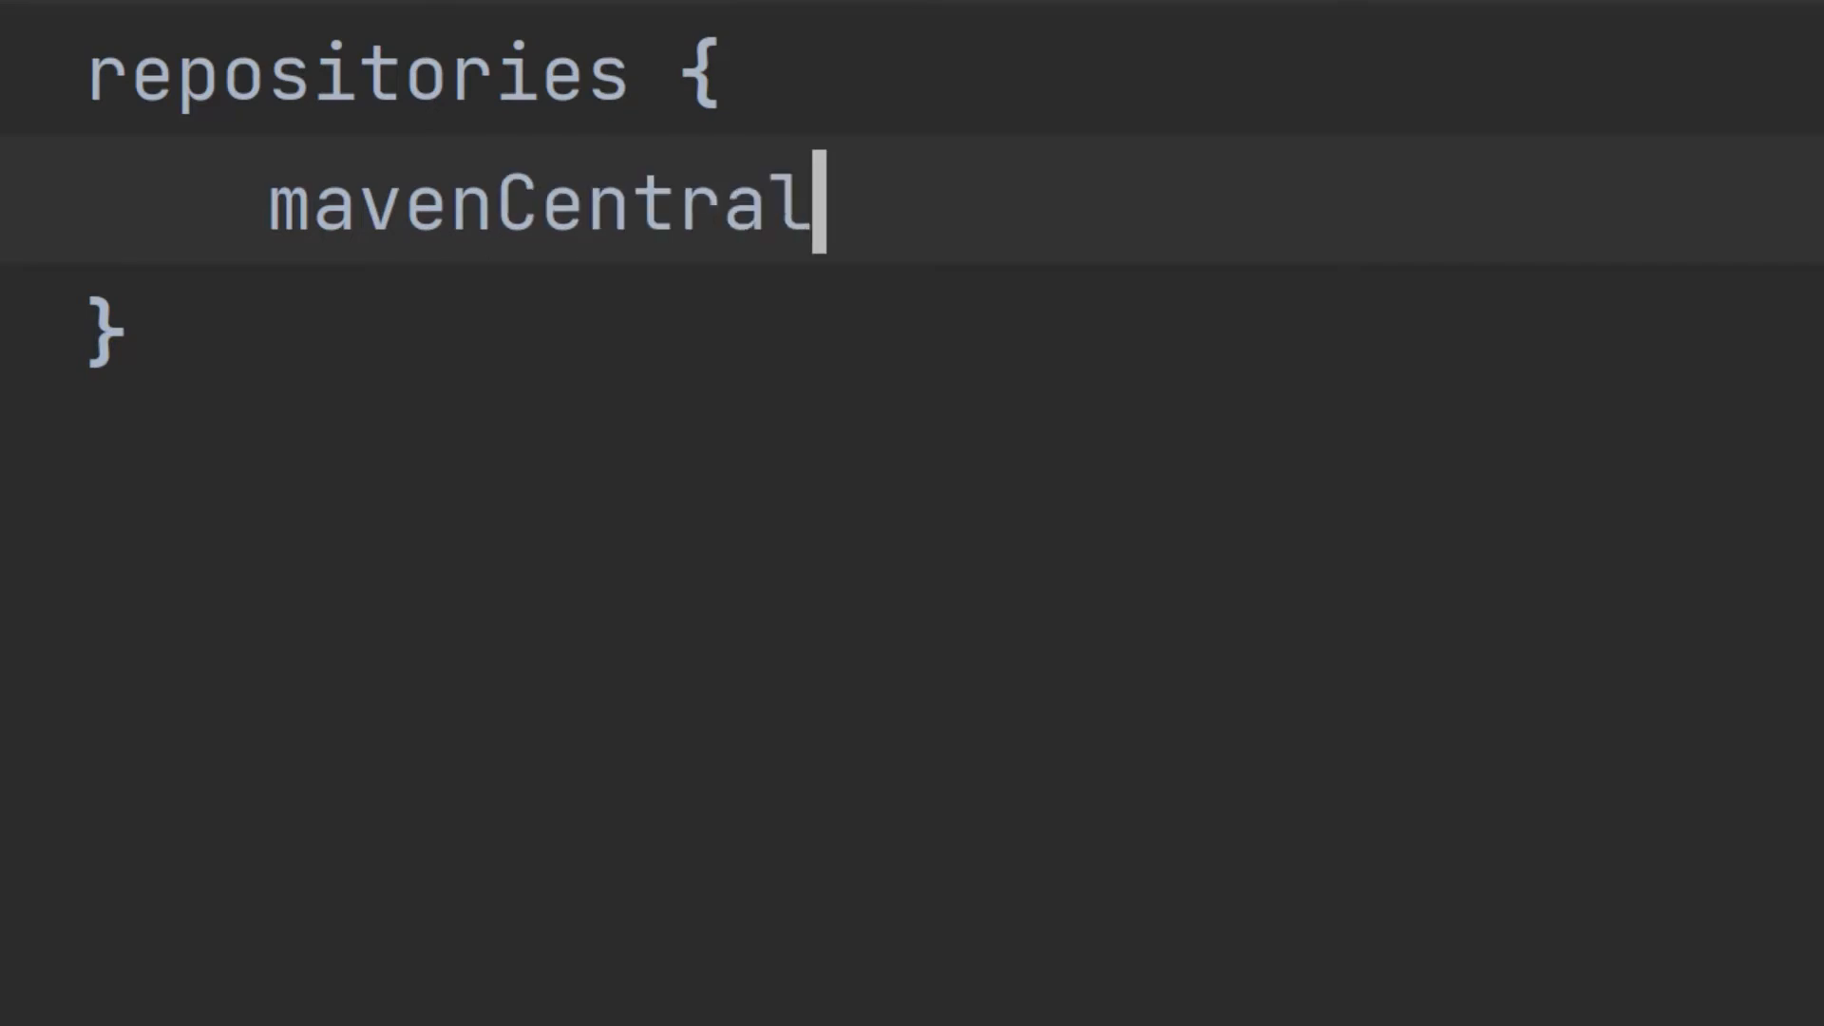
pyautogui.write('()')
pyautogui.write("println 'I am the ")
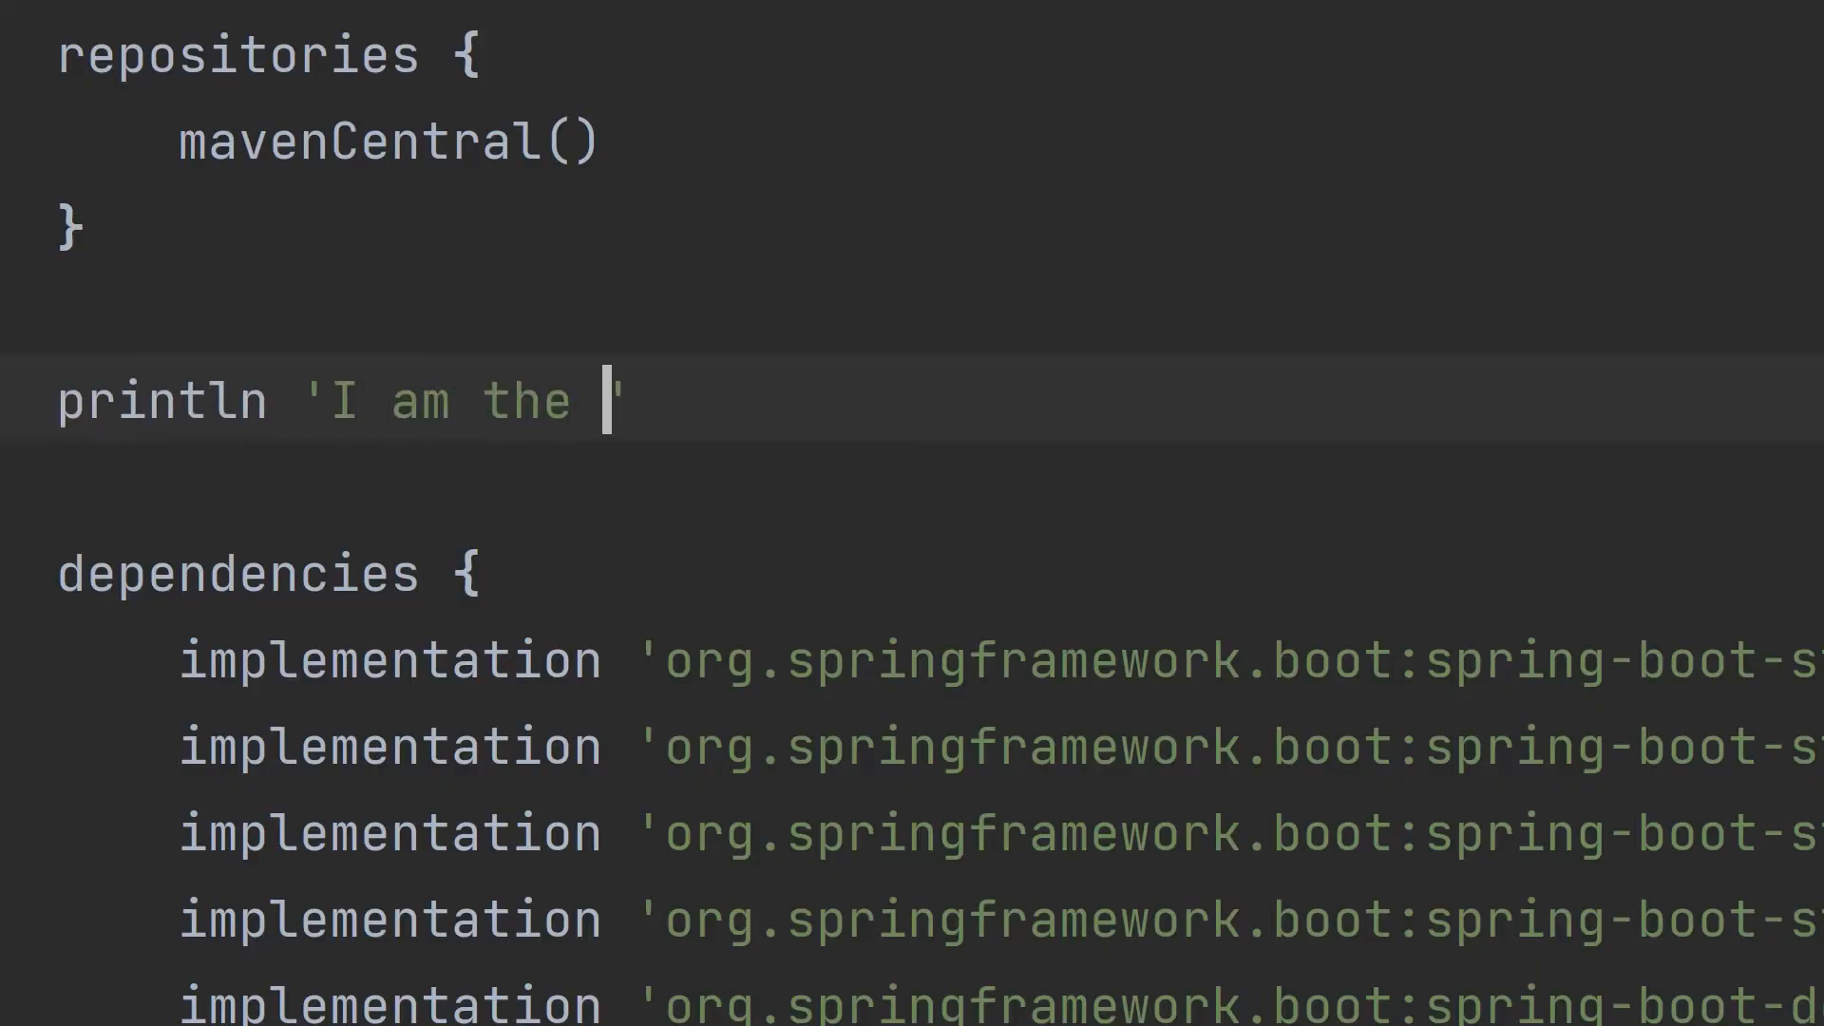
# Complete the line println 'I am the Gradle build script! Hear me roar!' after repositories
pyautogui.write('Gradle build script! Hear me roar!')
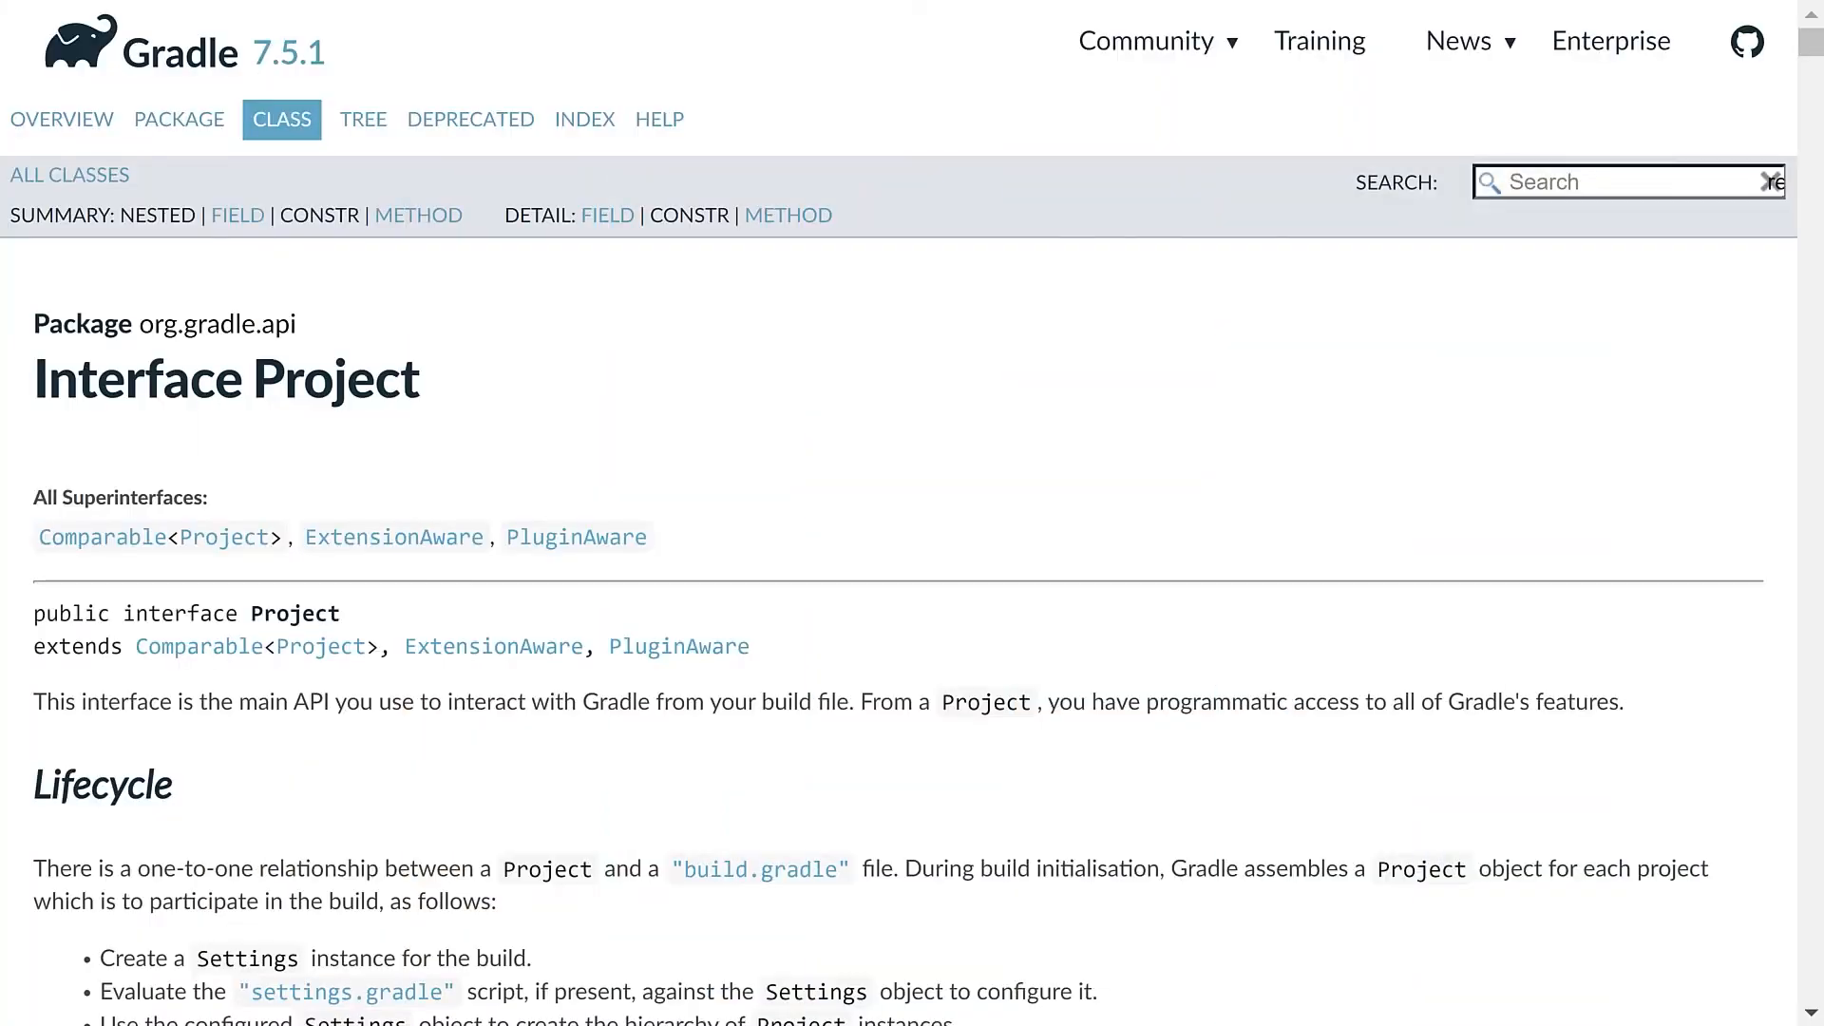
# Show completion suggestions for repositories, then jump to the definition of id in plugins
pyautogui.scroll(-3)
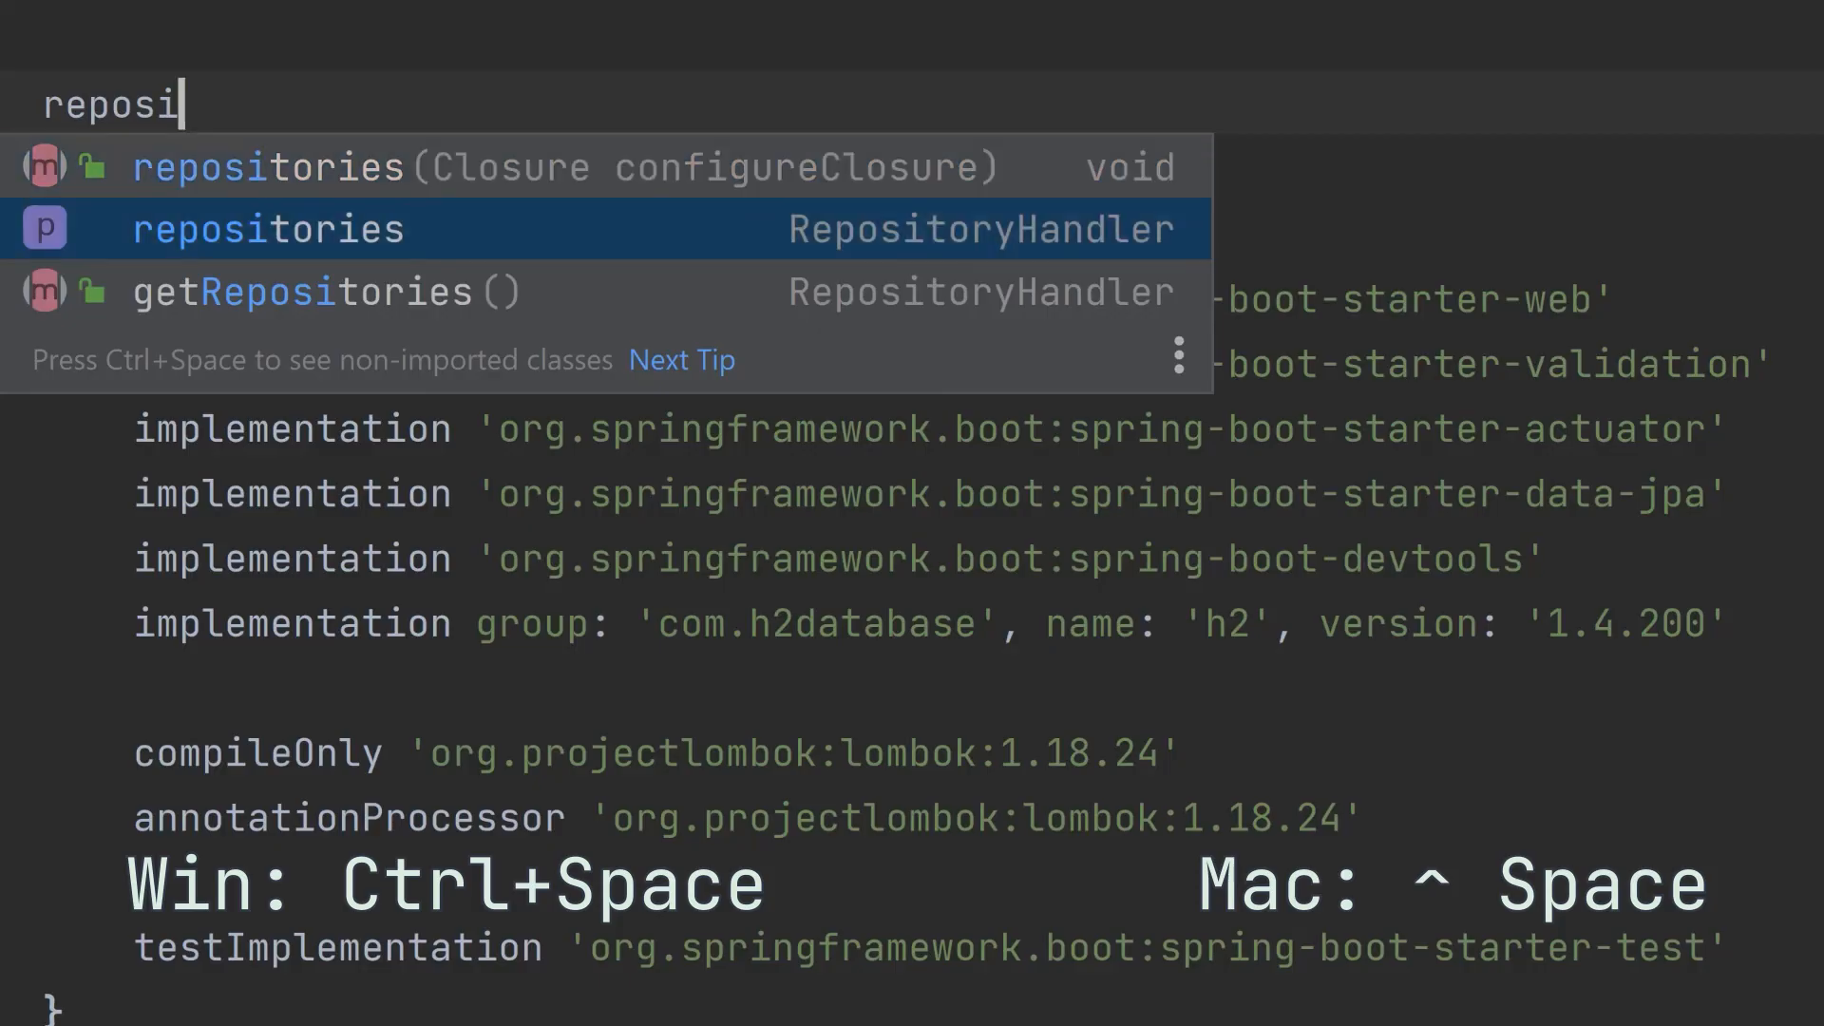
pyautogui.press('Tab')
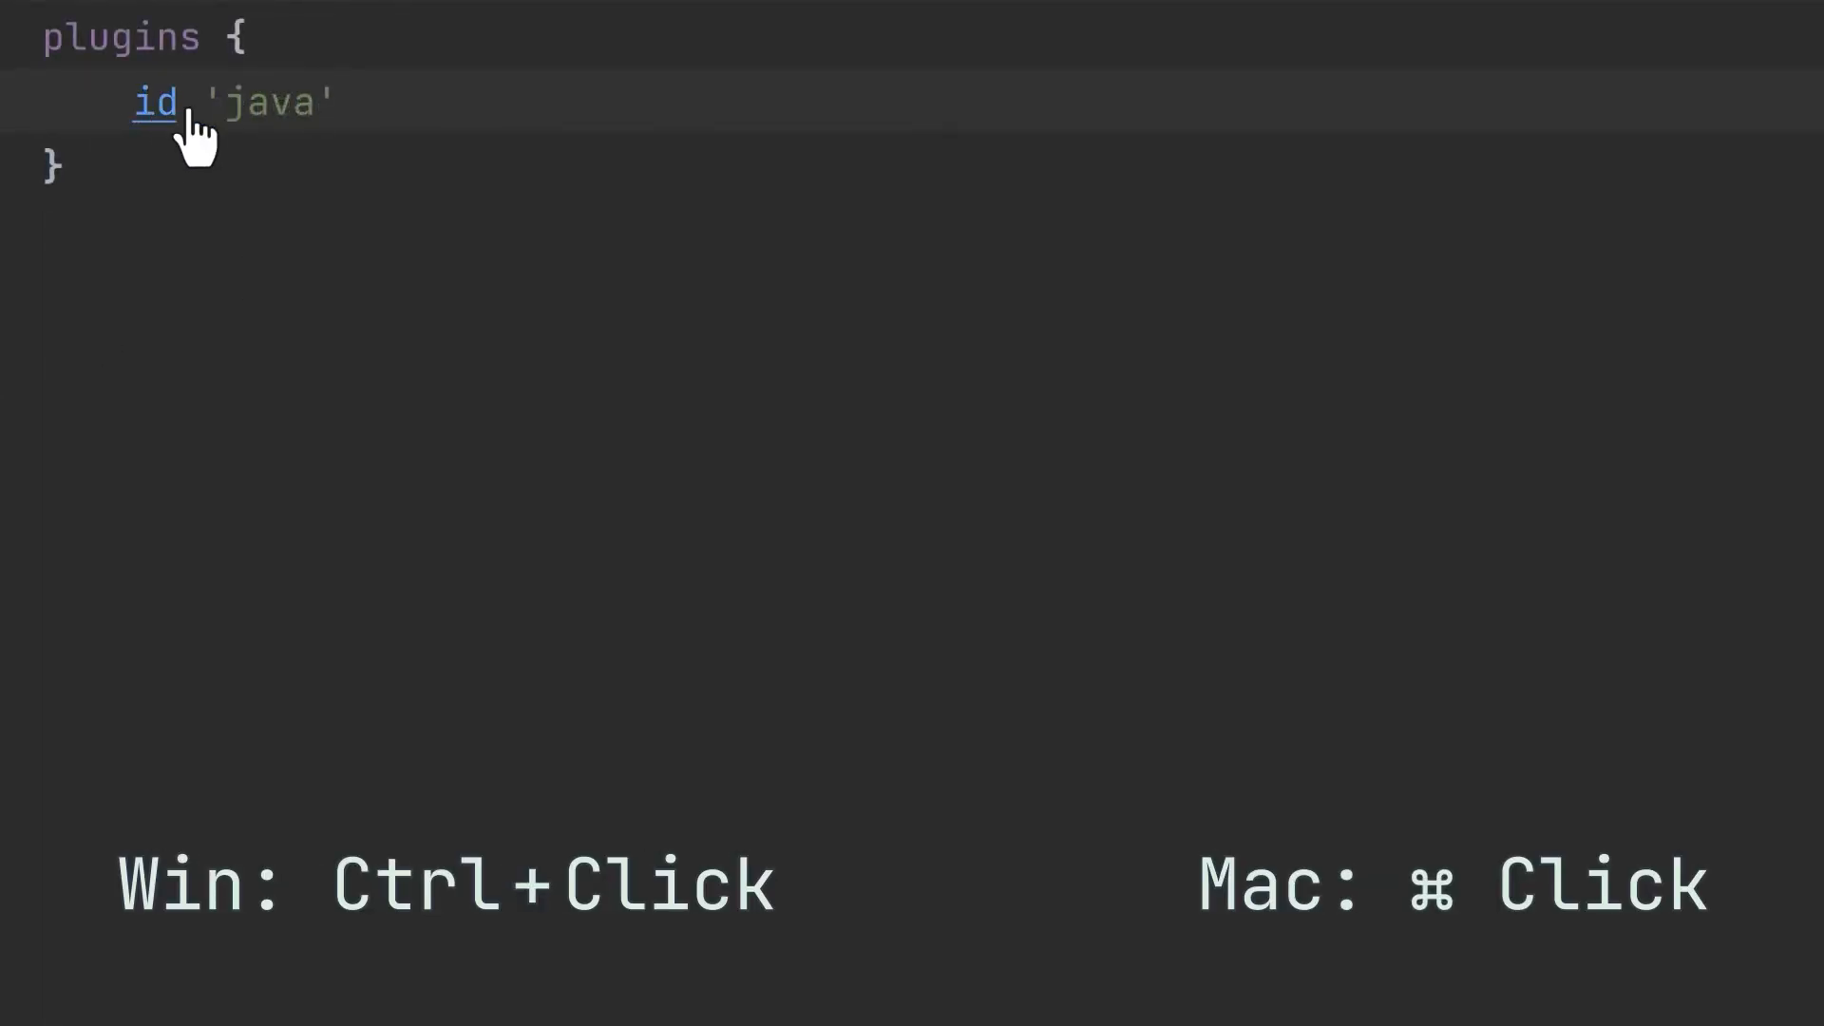
pyautogui.click(163, 98)
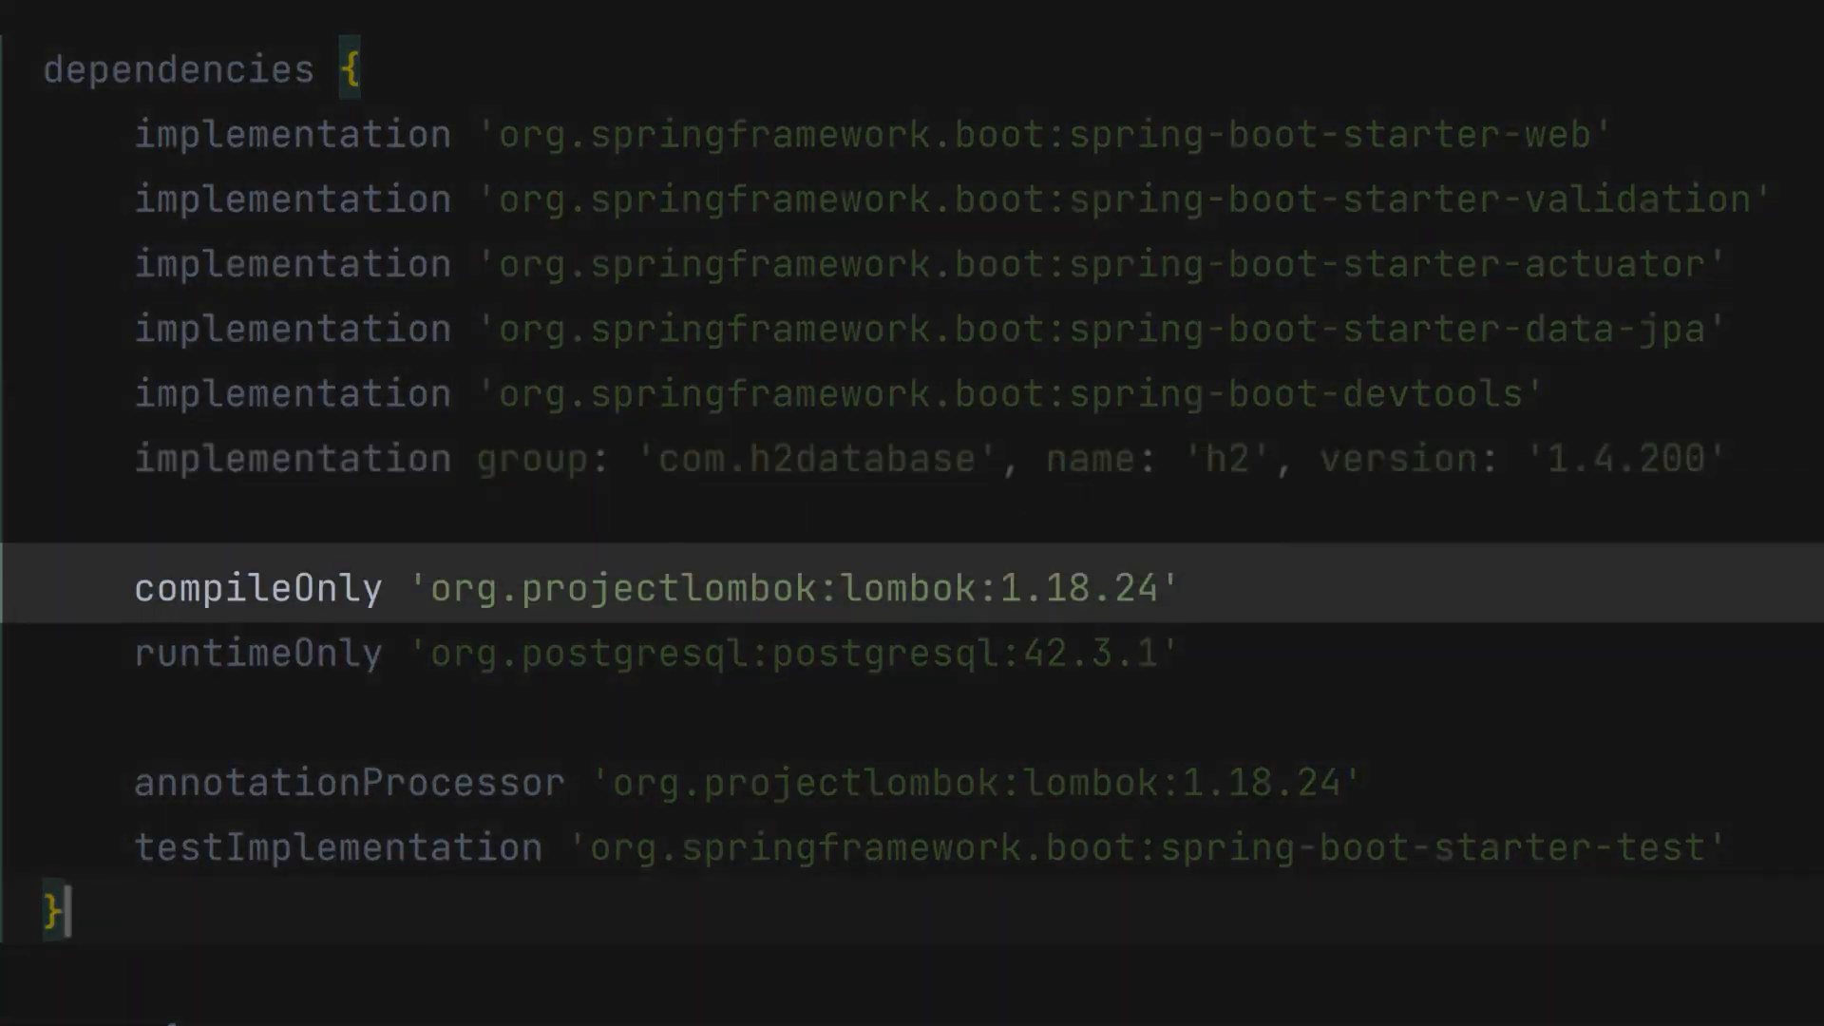
pyautogui.click(312, 654)
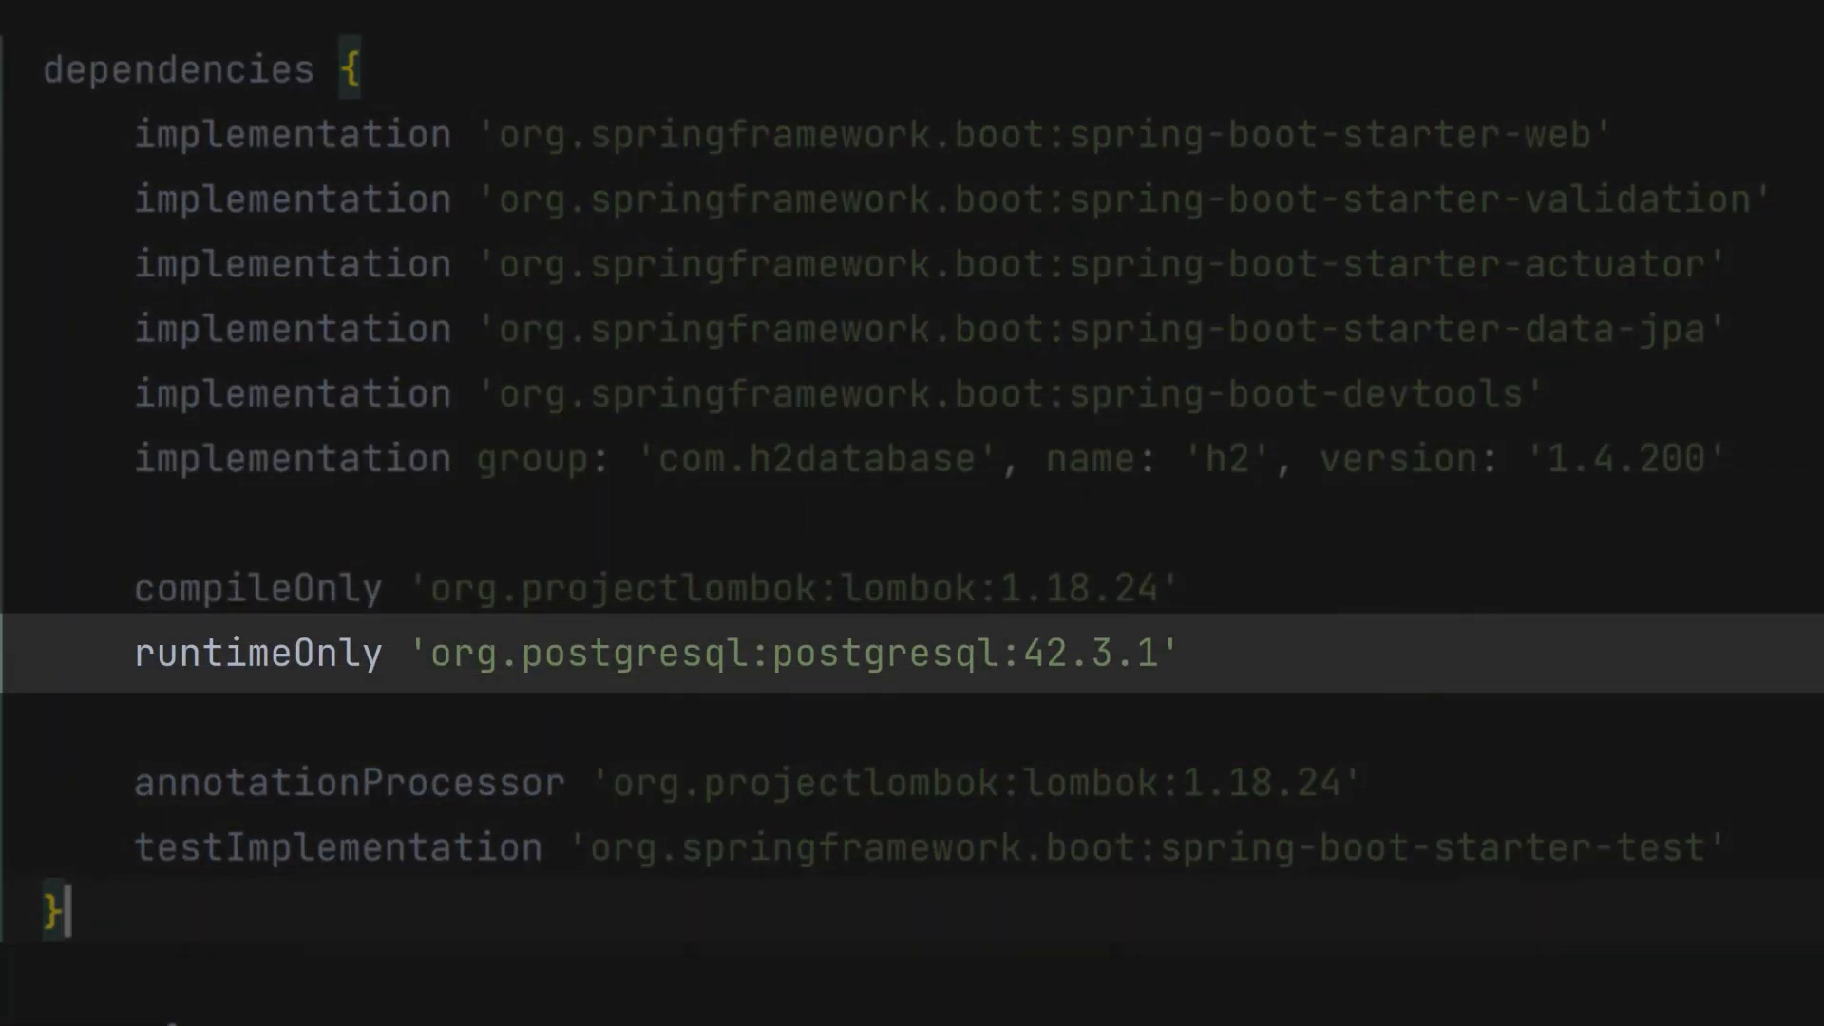